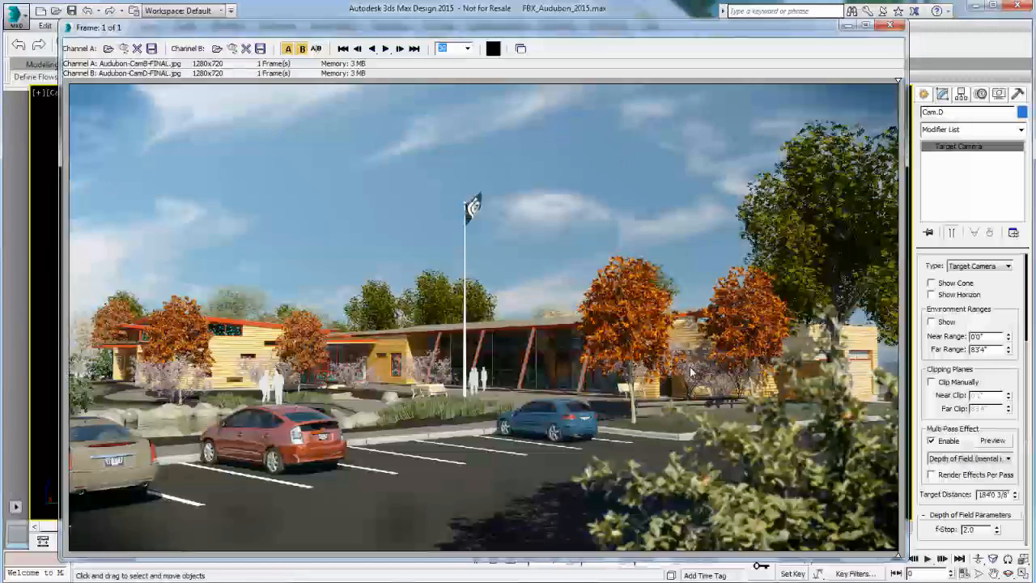
- Close the RAM Player, select Cam.D behind the view and adjust its roll numerically
left_click(891, 29)
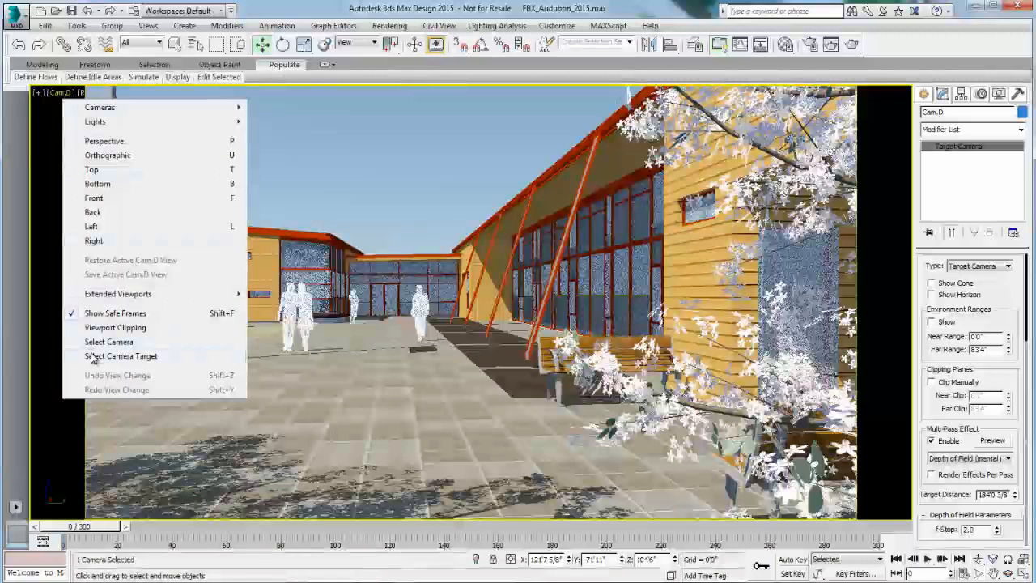
left_click(120, 356)
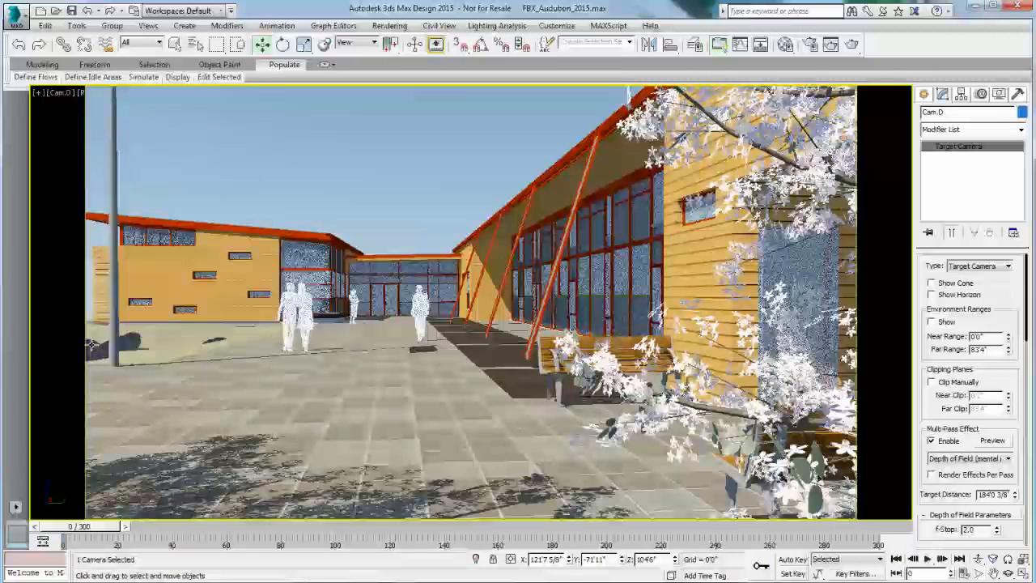
mouse_move(1018, 290)
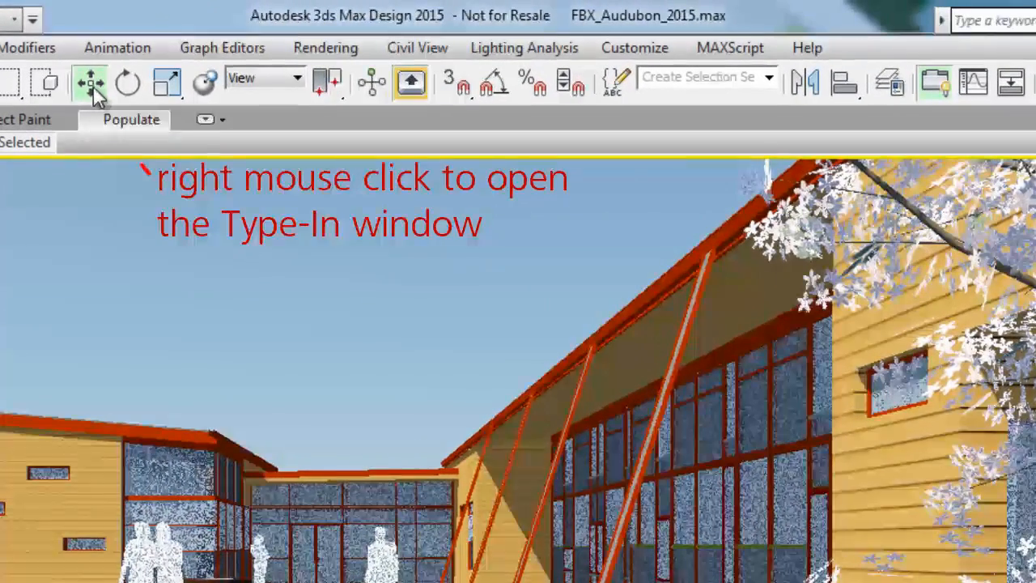
right_click(89, 81)
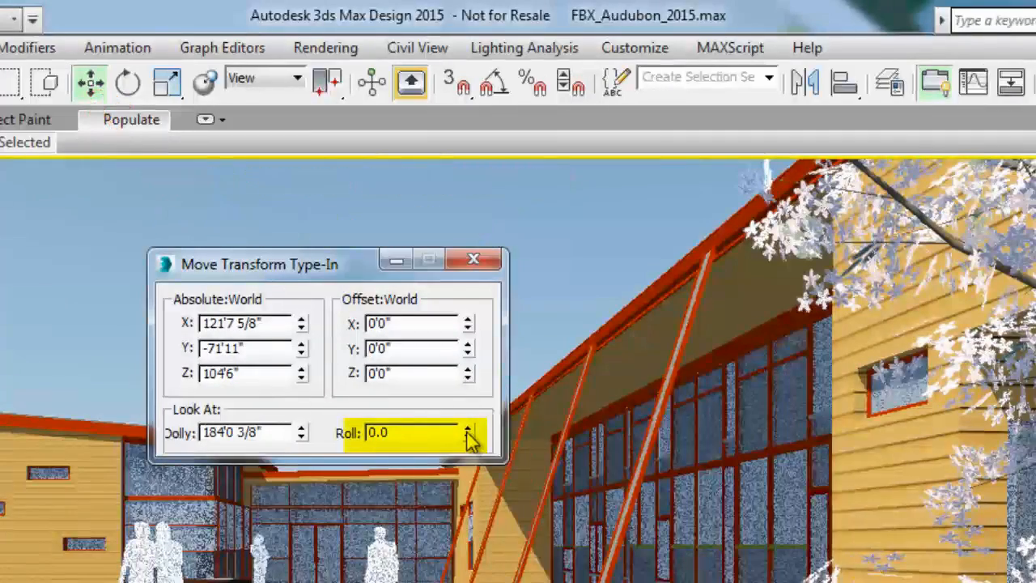
left_click(468, 429)
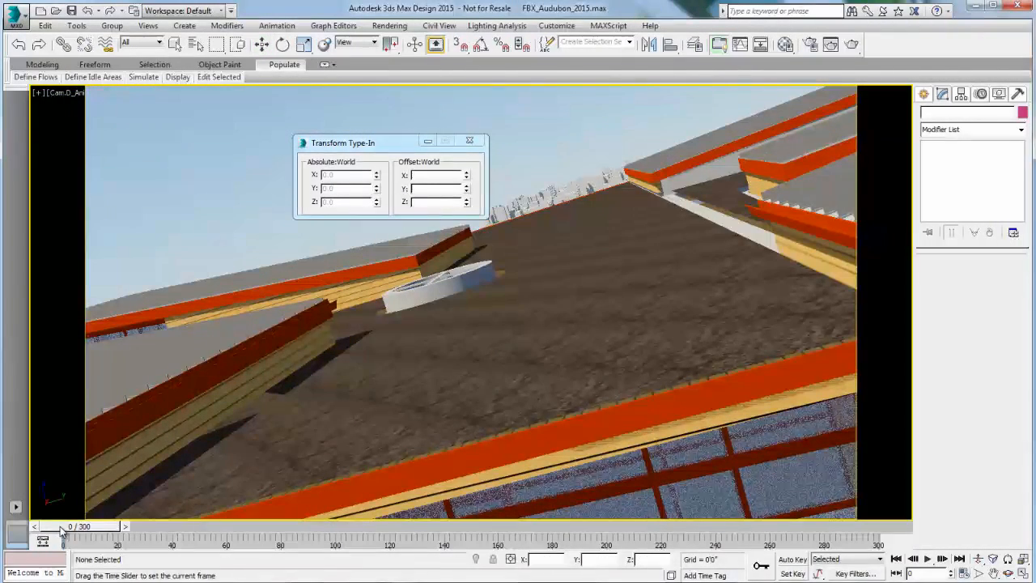
- Scrub to frames 33 and 80 and back, set Cam.D_Anim roll to -37 and review its position curves
left_click_drag(63, 526, 162, 526)
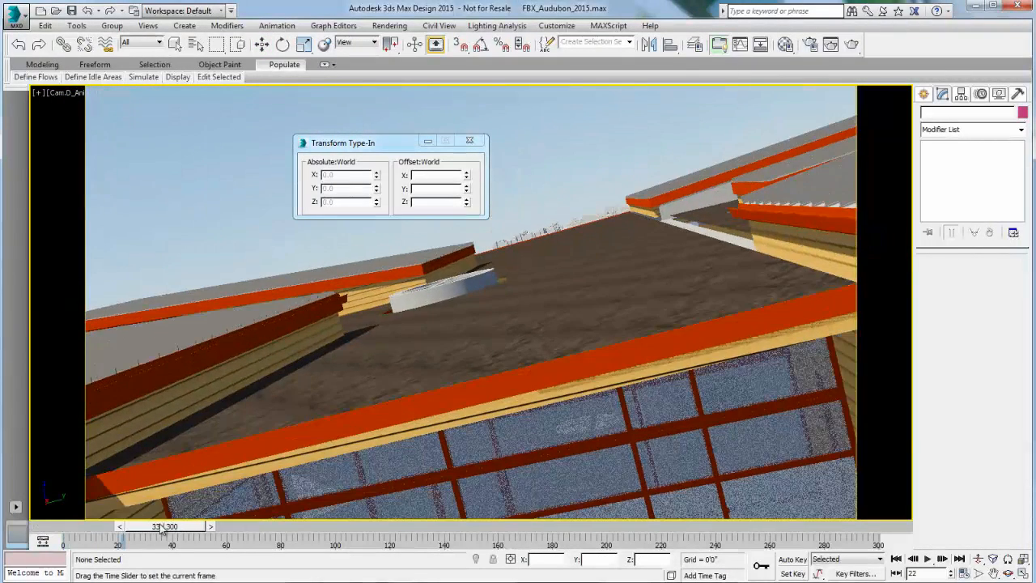
left_click_drag(162, 526, 289, 526)
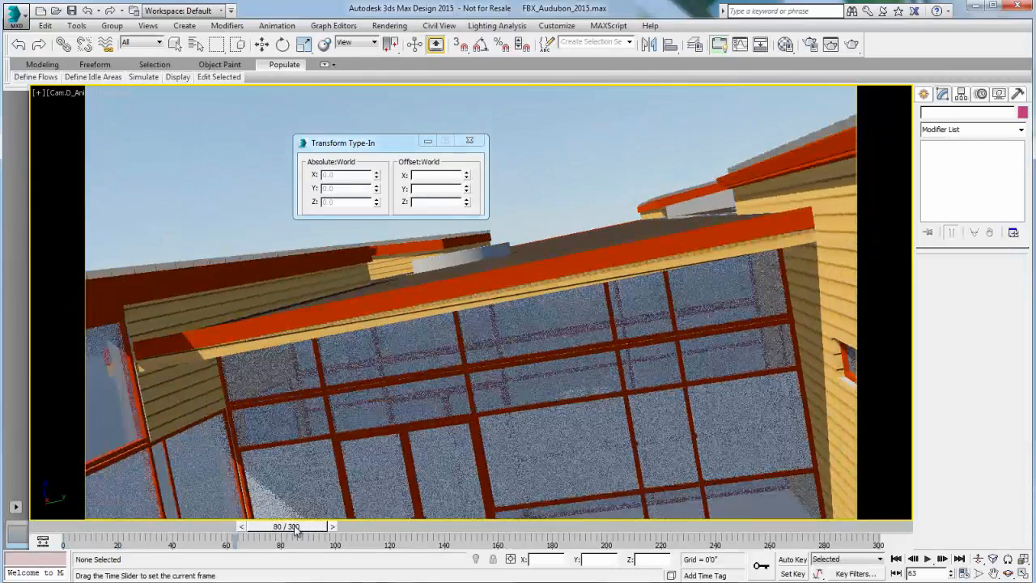
left_click_drag(295, 526, 463, 526)
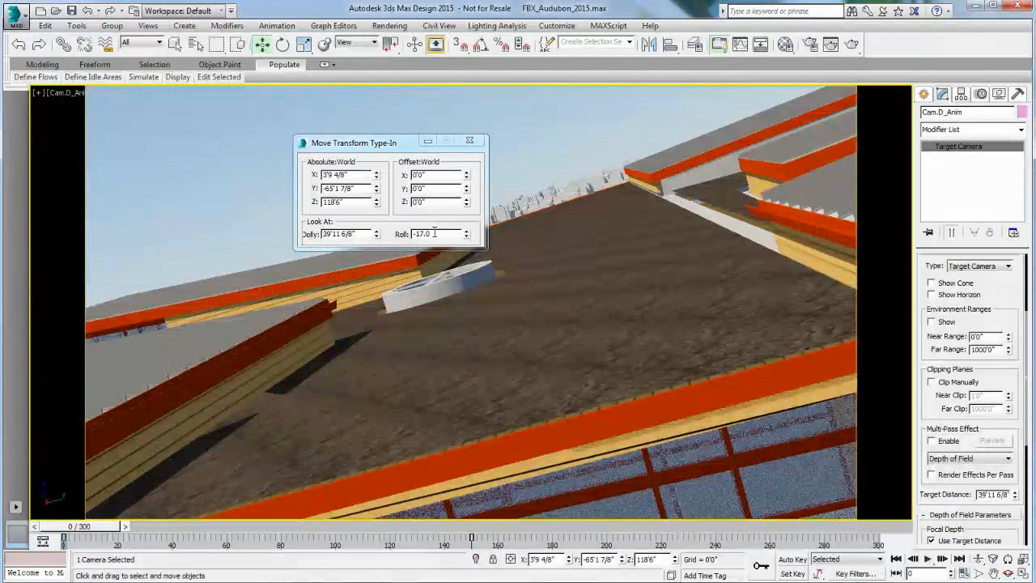
left_click_drag(63, 538, 170, 538)
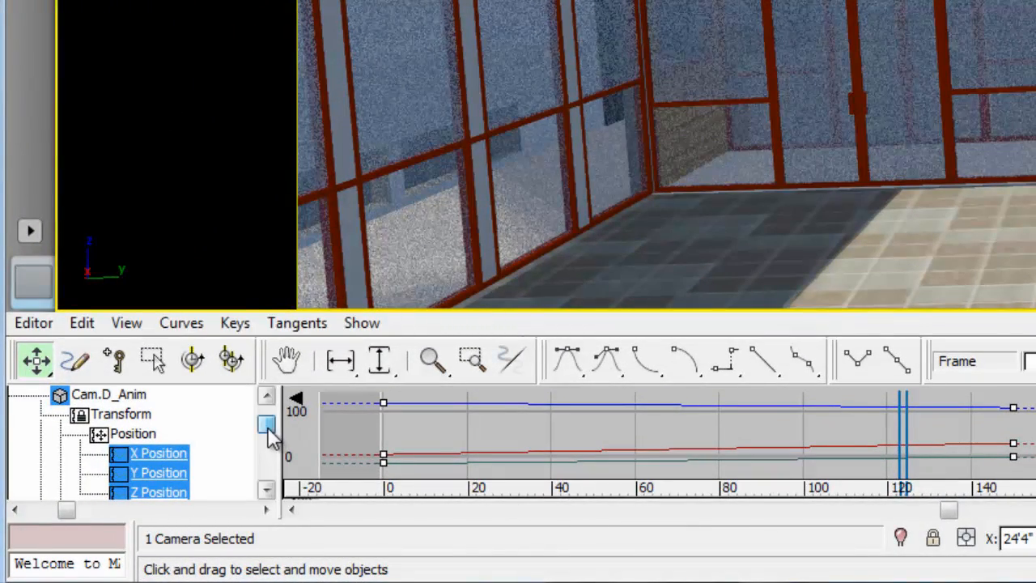
scroll("down", 3)
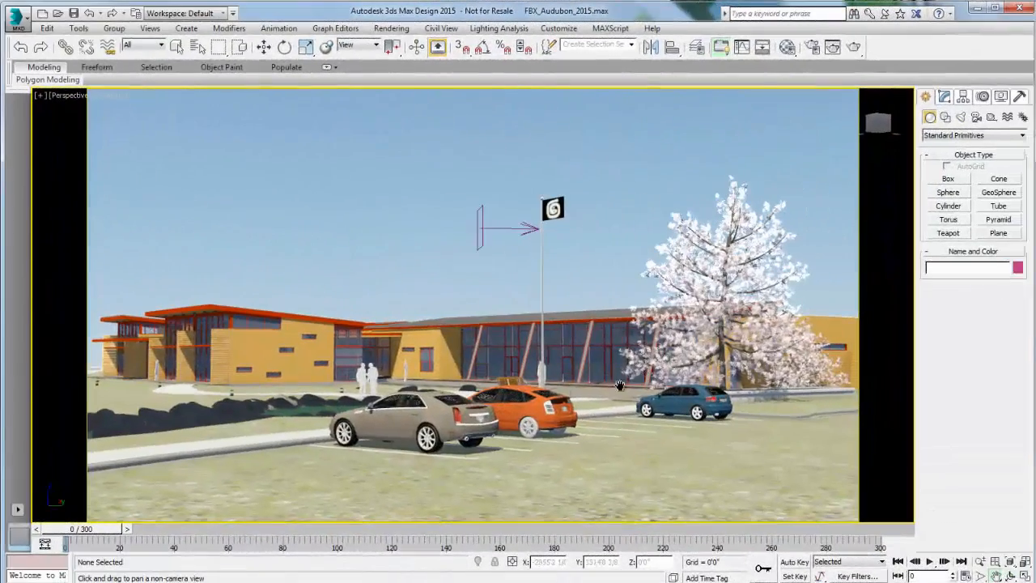
- Frame the building front in Perspective and create Camera001 from that view
left_click_drag(618, 385, 492, 373)
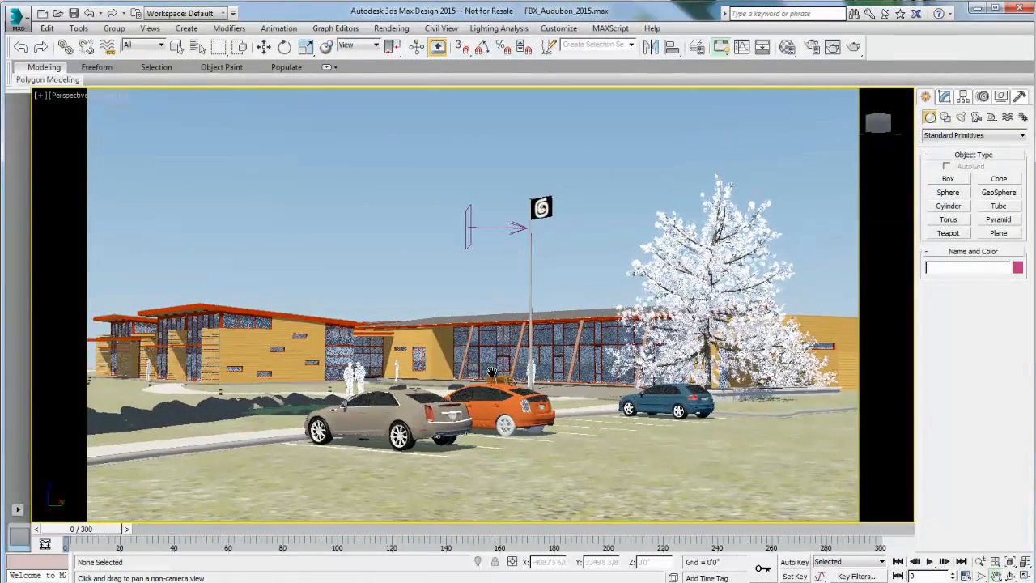
left_click(68, 97)
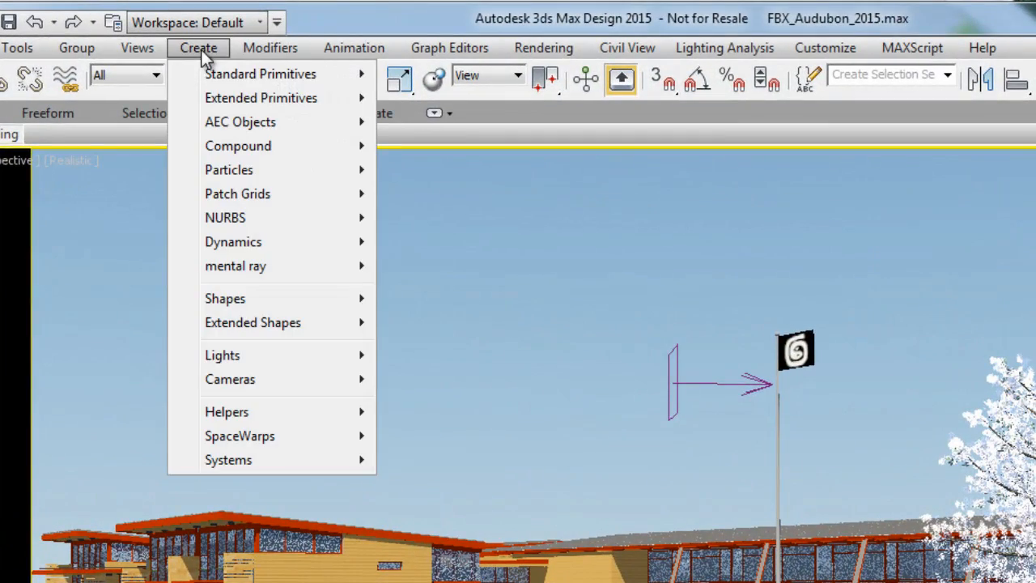
mouse_move(230, 379)
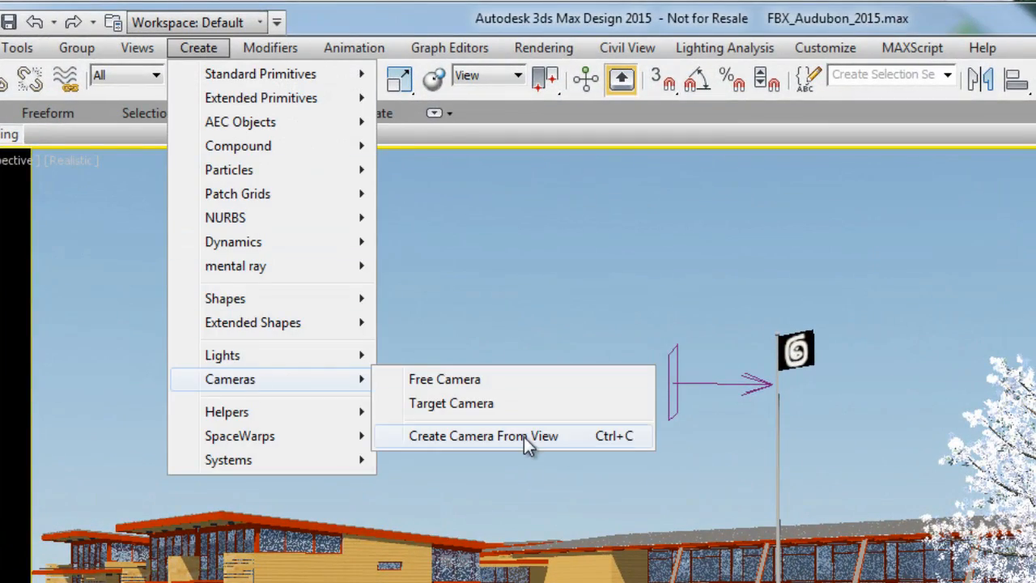
left_click(486, 435)
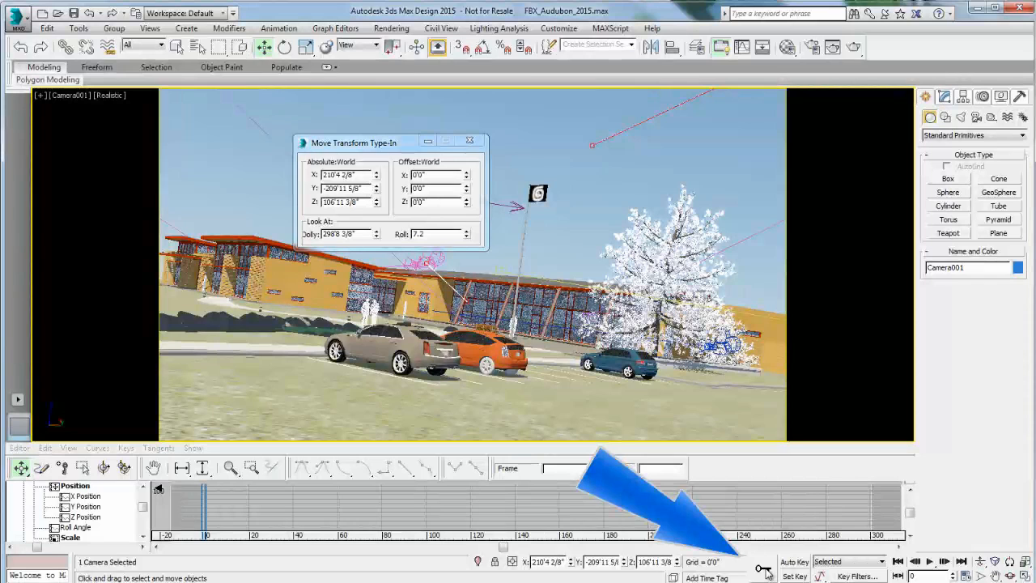
- Turn on Auto Key for Camera001
left_click(794, 562)
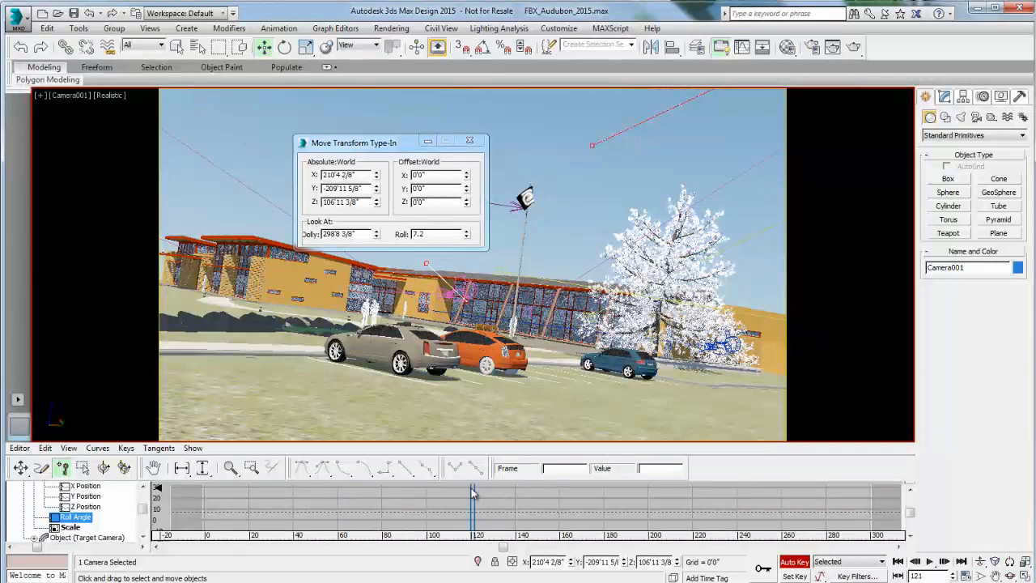
- At frame 120, truck and orbit Camera001 to frame the walkway figures and set its roll
left_click_drag(472, 494, 468, 493)
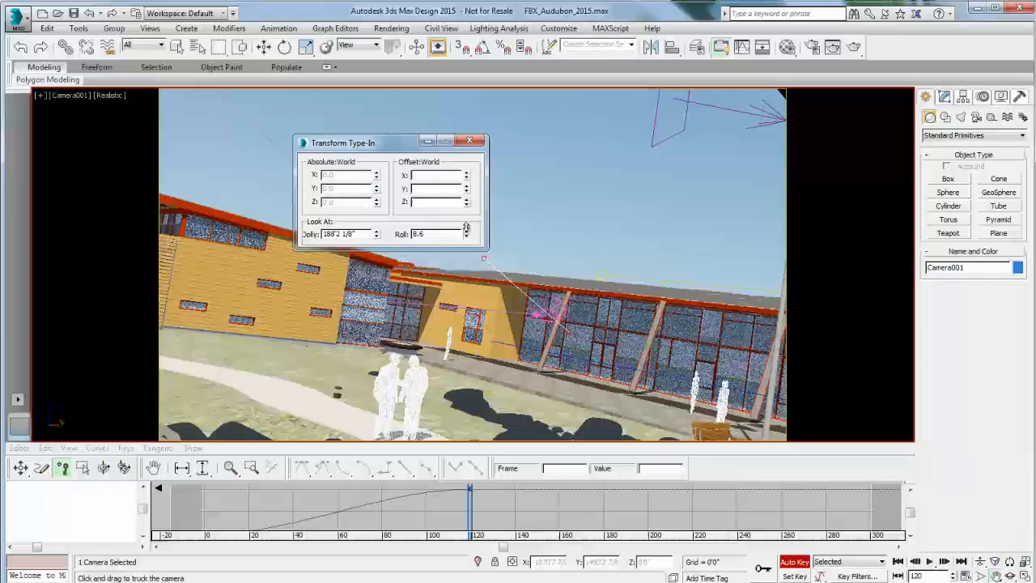
left_click_drag(466, 255, 466, 259)
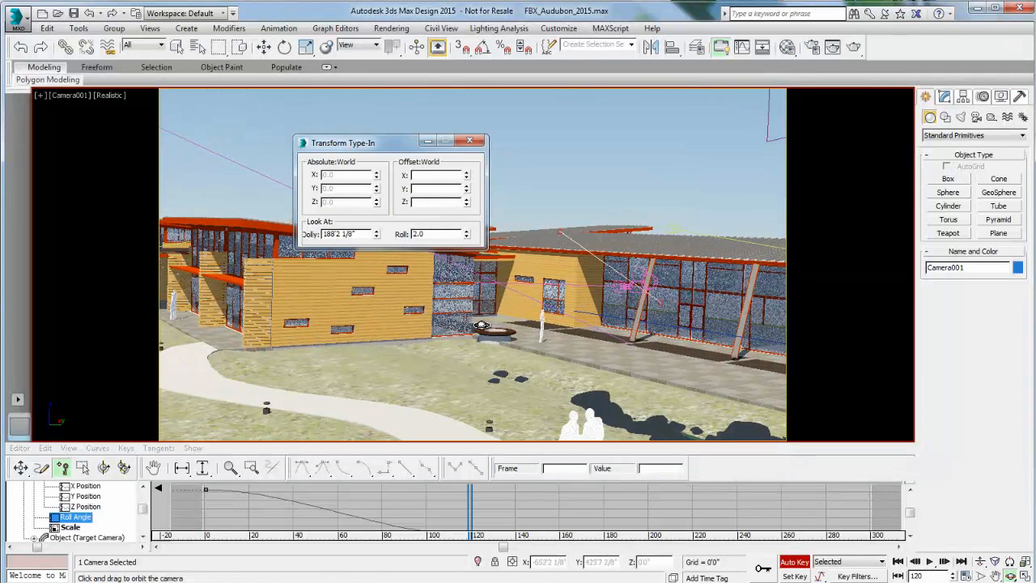
left_click_drag(482, 324, 482, 323)
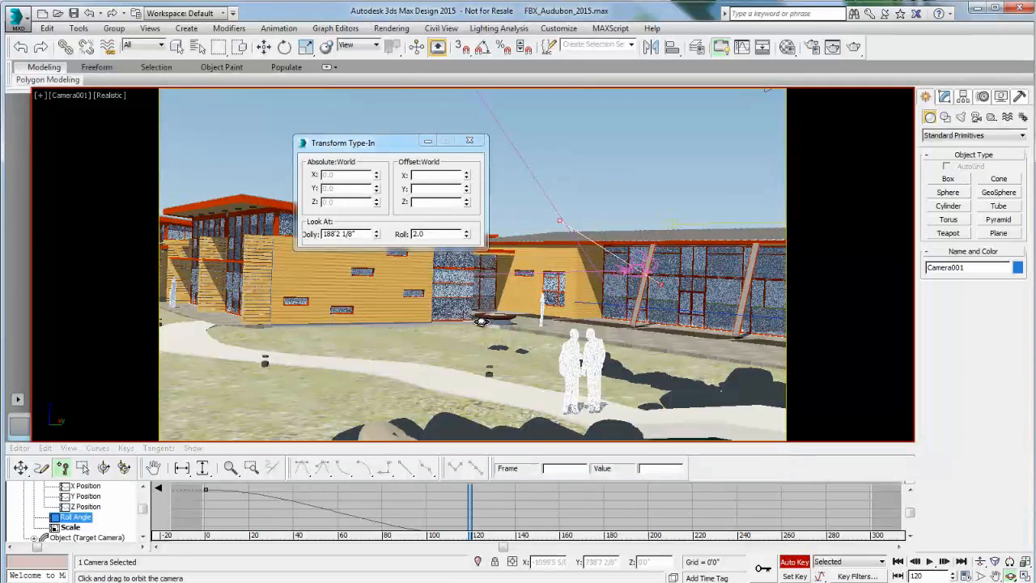
left_click_drag(482, 321, 484, 320)
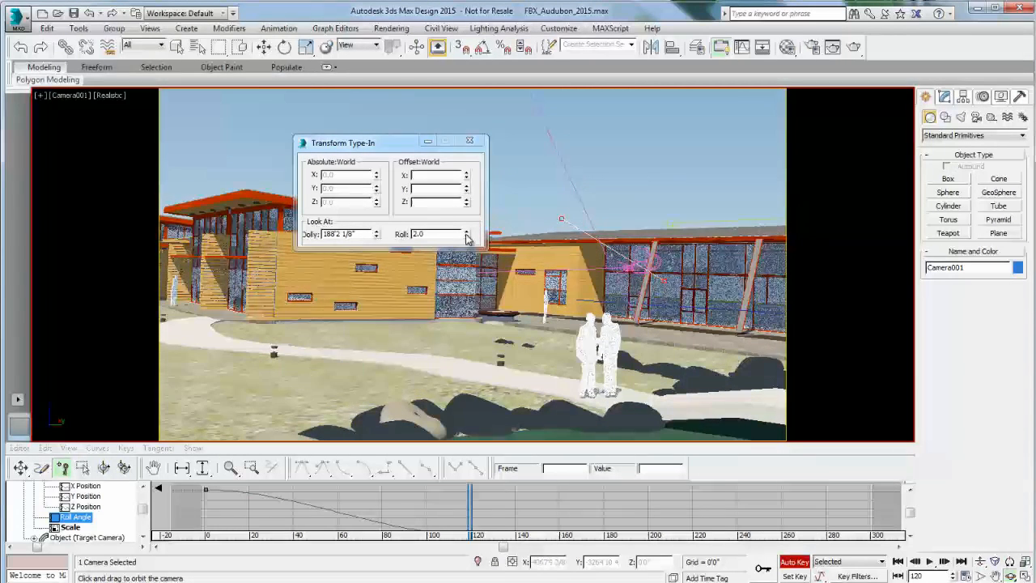
left_click(467, 232)
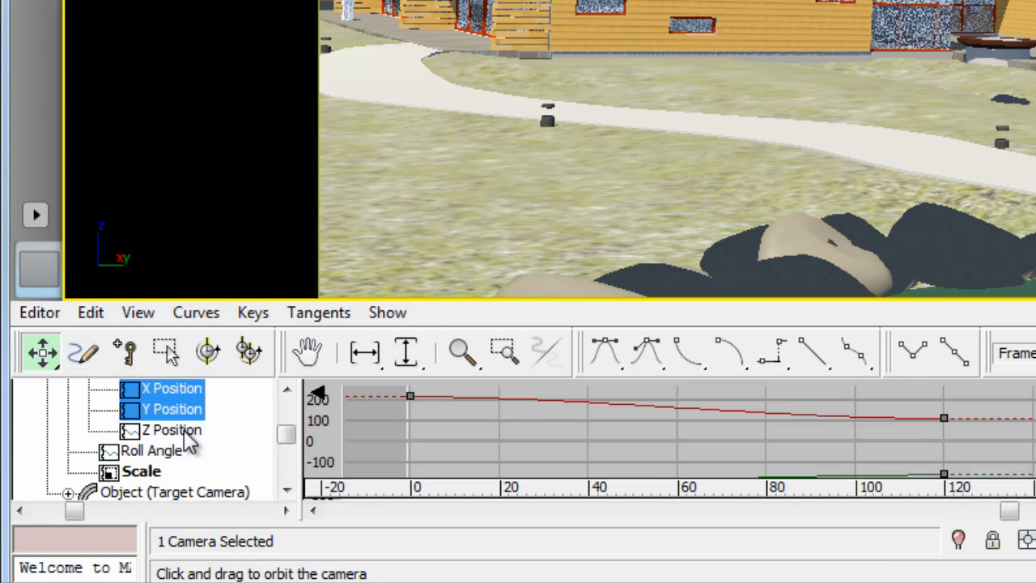
- Show Camera001's Z position curve in Track View
left_click(171, 430)
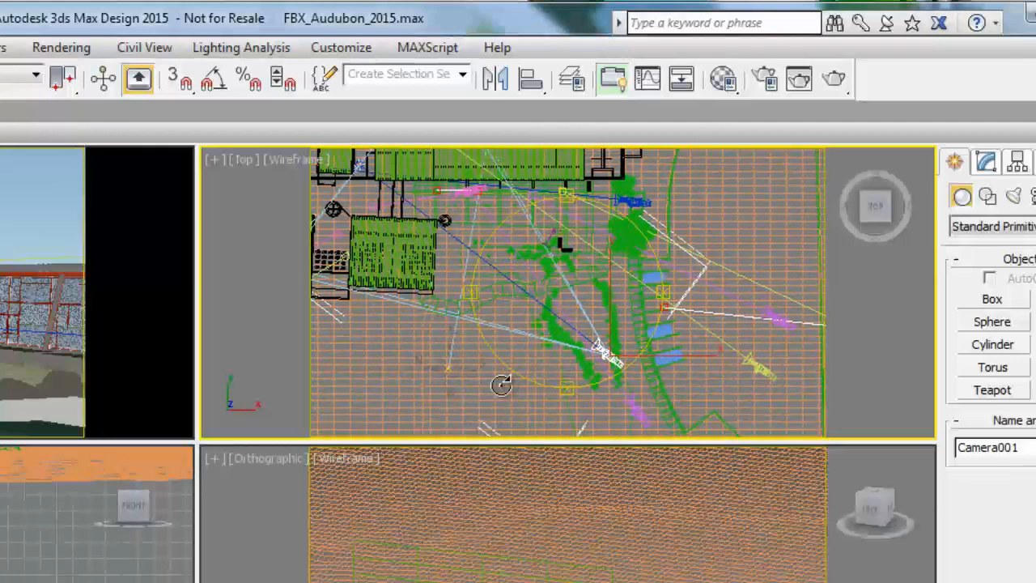
- Enable trajectory display in Camera001's Object Properties from the top view
right_click(623, 359)
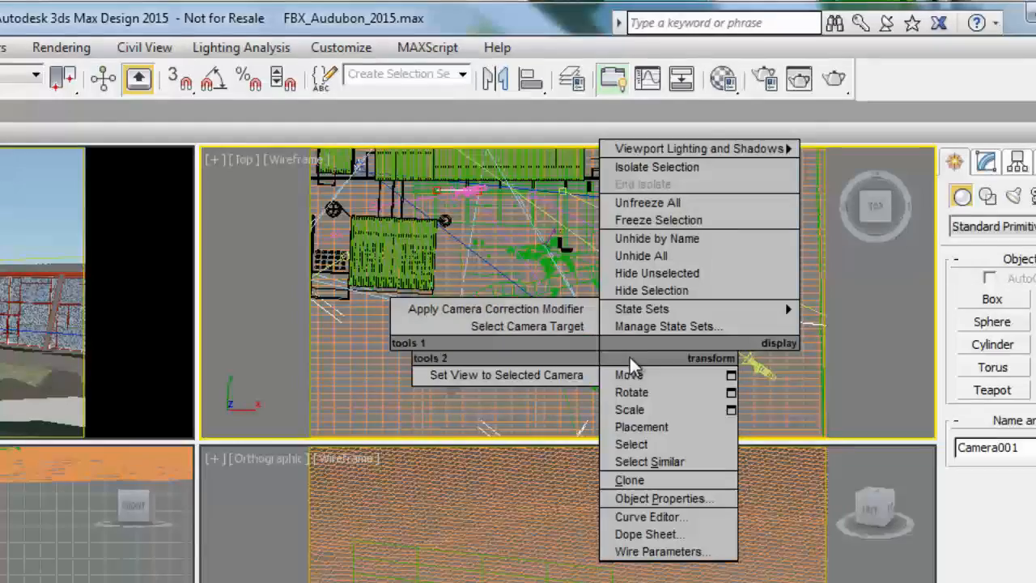
left_click(661, 498)
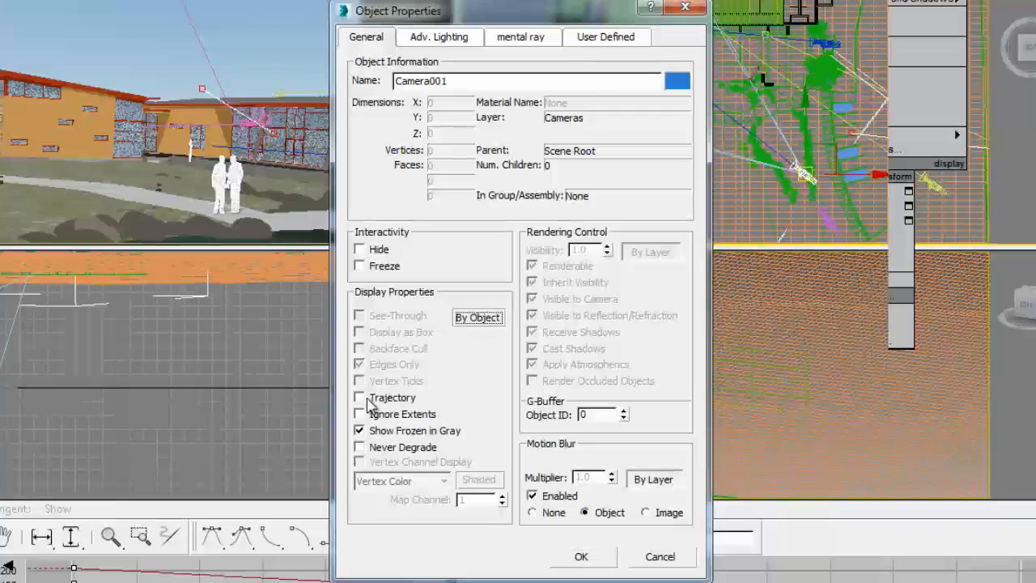
left_click(359, 397)
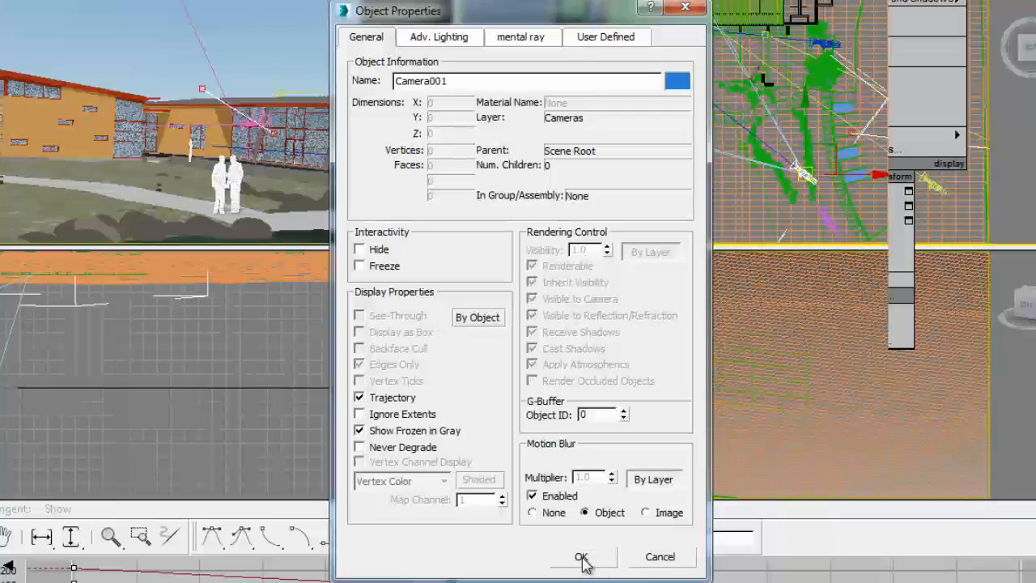
left_click(580, 557)
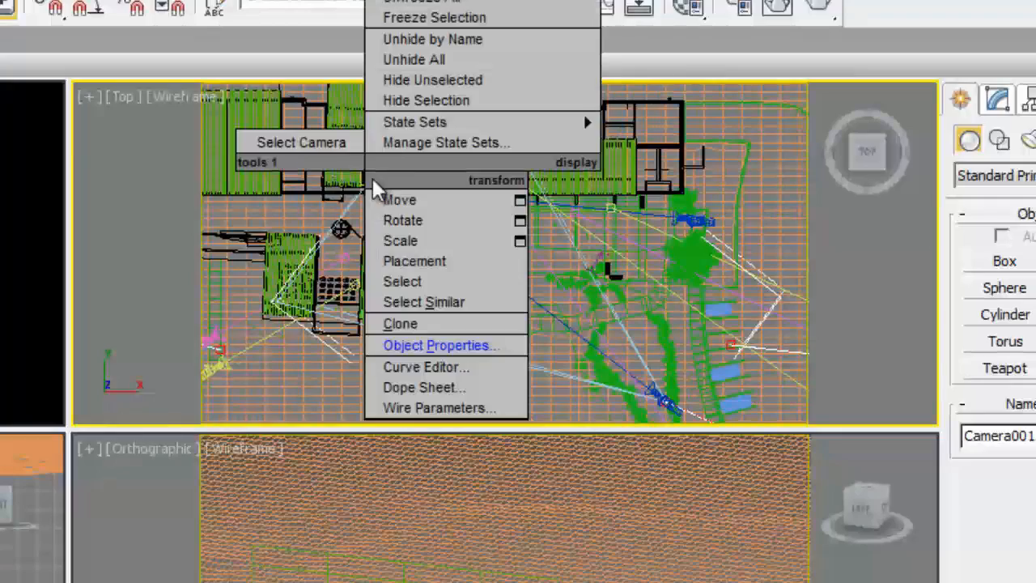
- Show Camera001's X and then Z position curves in the Curve Editor
left_click(440, 347)
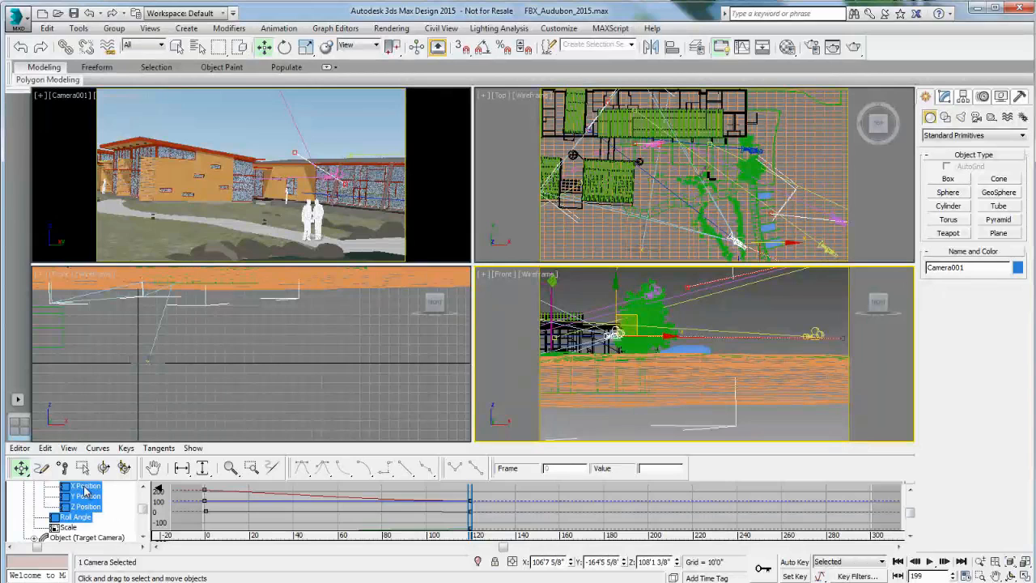
left_click(82, 486)
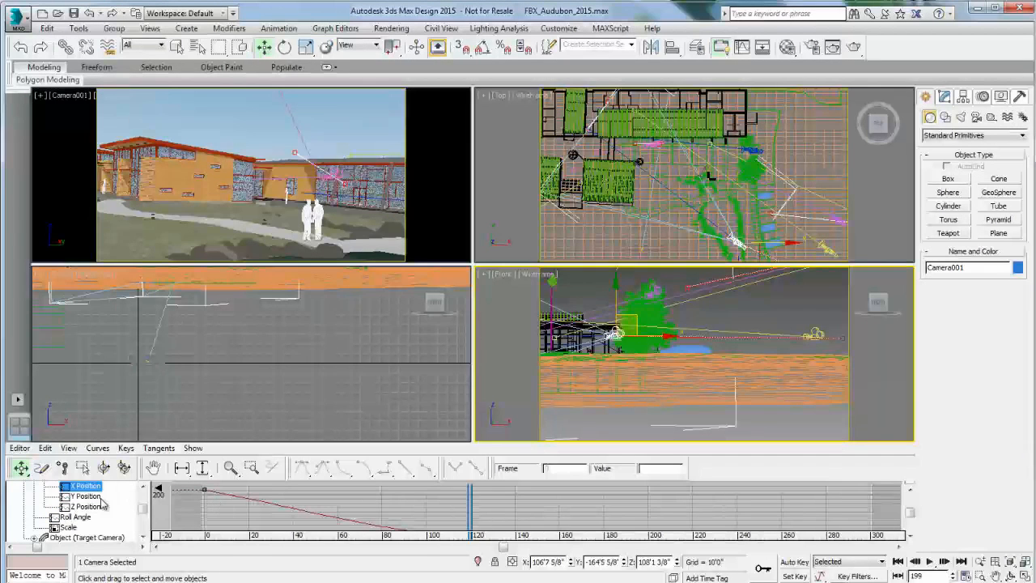
left_click(81, 505)
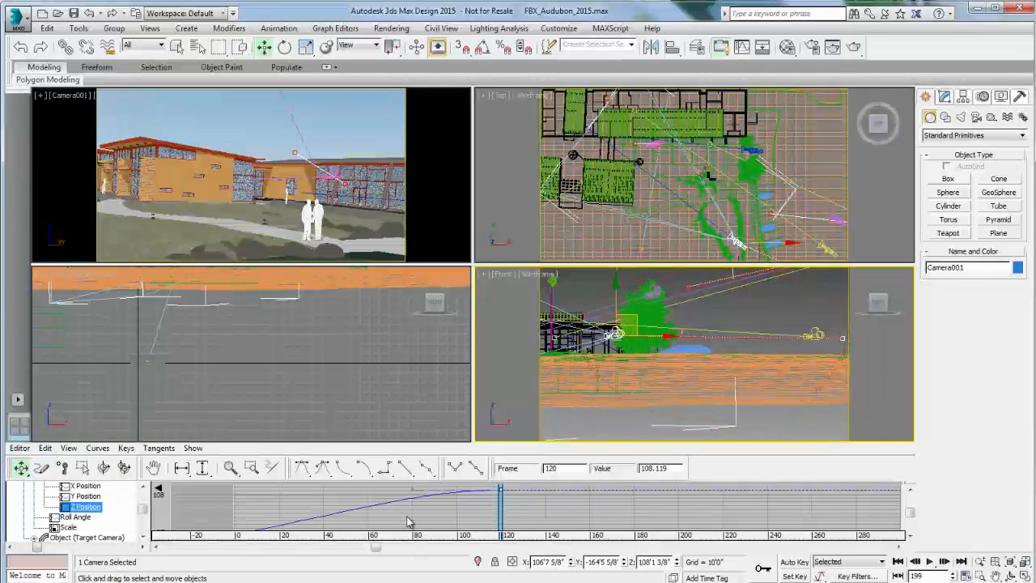
- Select the Z and Y position keys at frame 120 to read their values
left_click(79, 495)
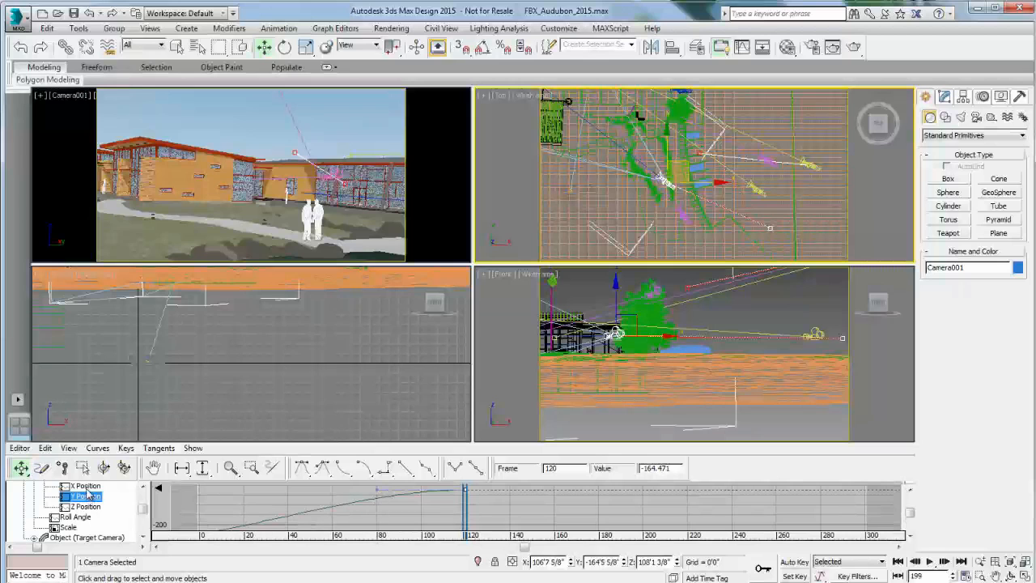
left_click(84, 486)
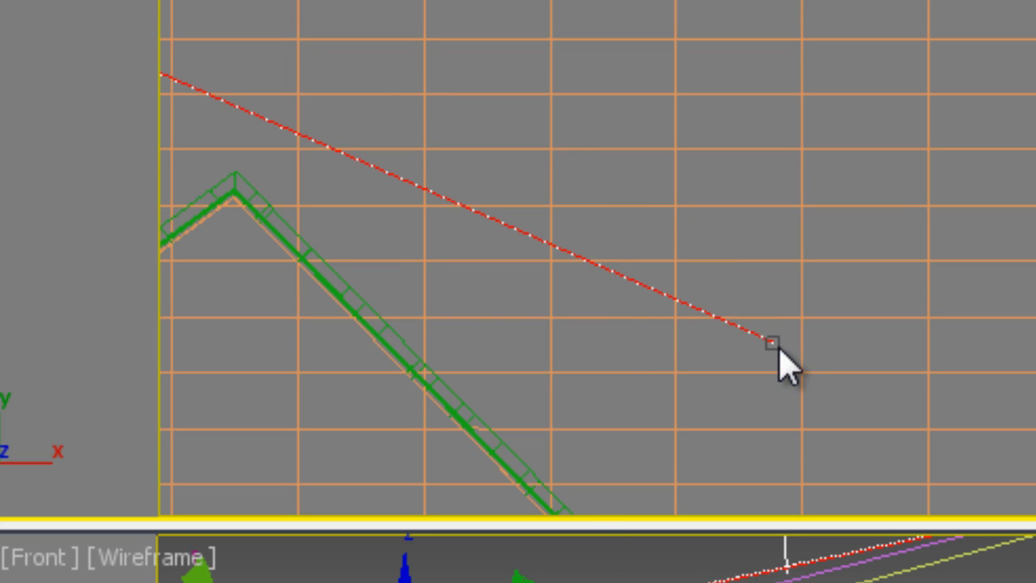
mouse_move(494, 251)
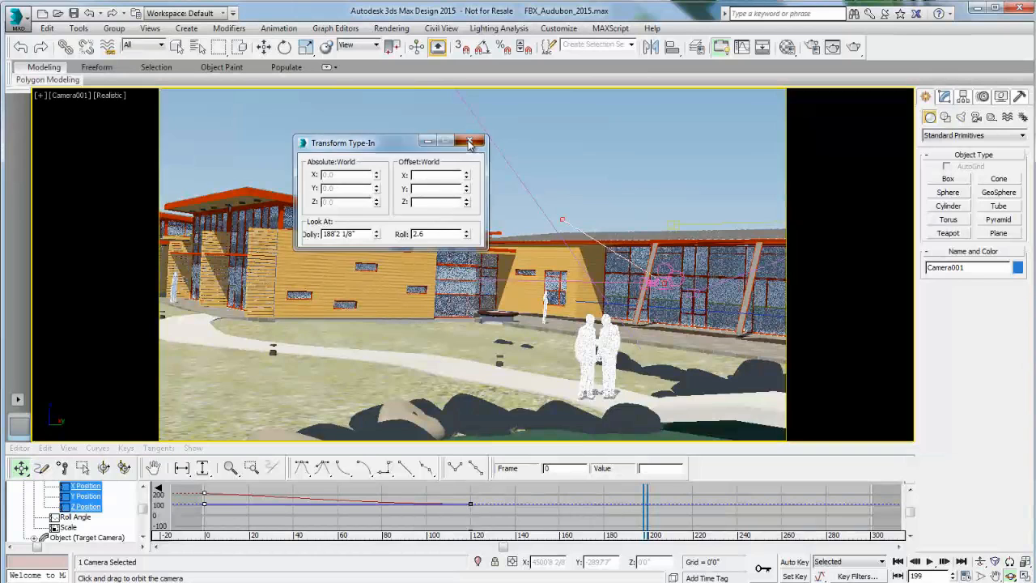
- Close the Transform Type-In dialog
left_click(78, 26)
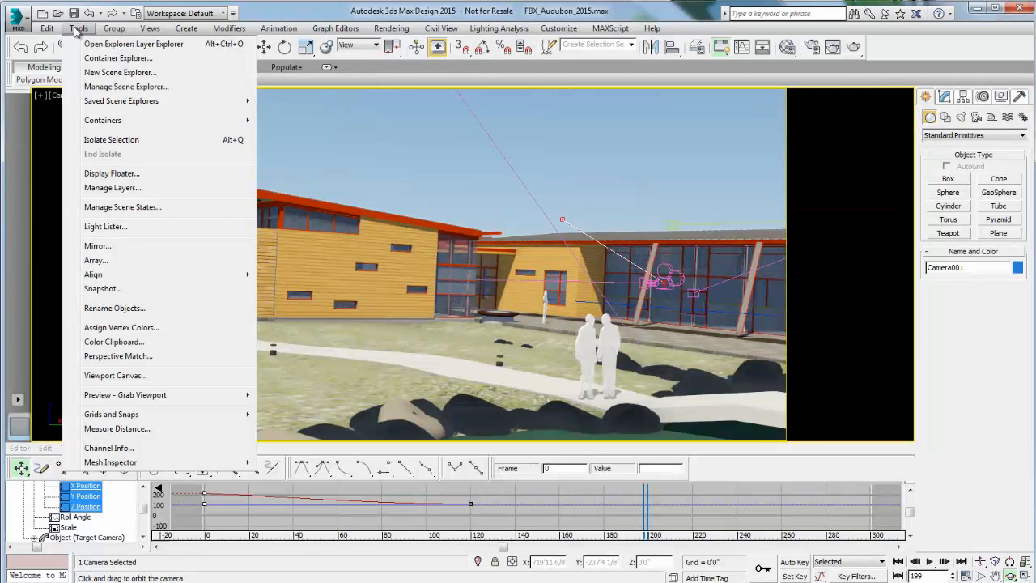
mouse_move(127, 395)
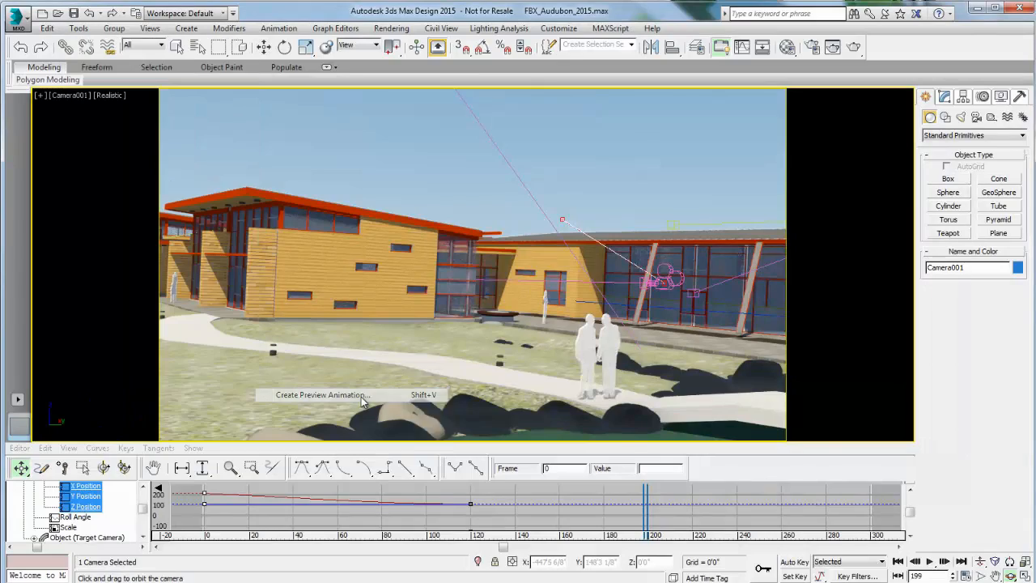
- Set the preview range to the active segment (0-120) and rendering level to Wireframe
left_click(320, 395)
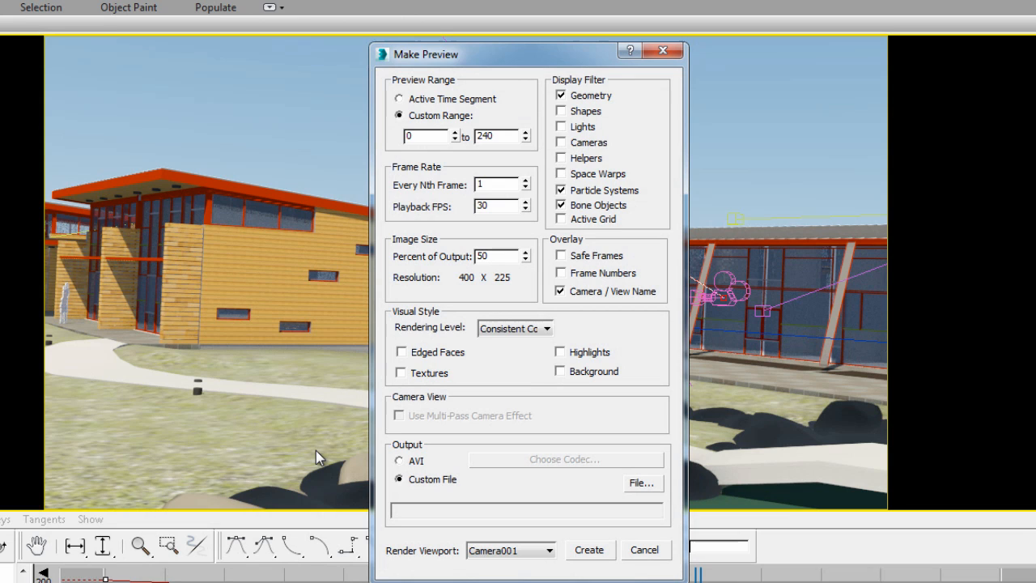
mouse_move(455, 188)
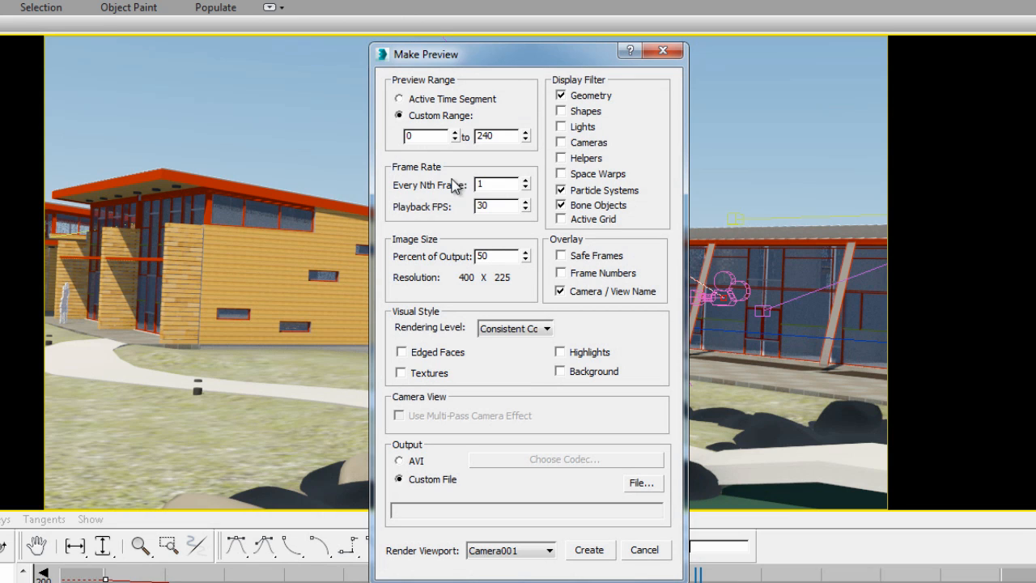
left_click(401, 98)
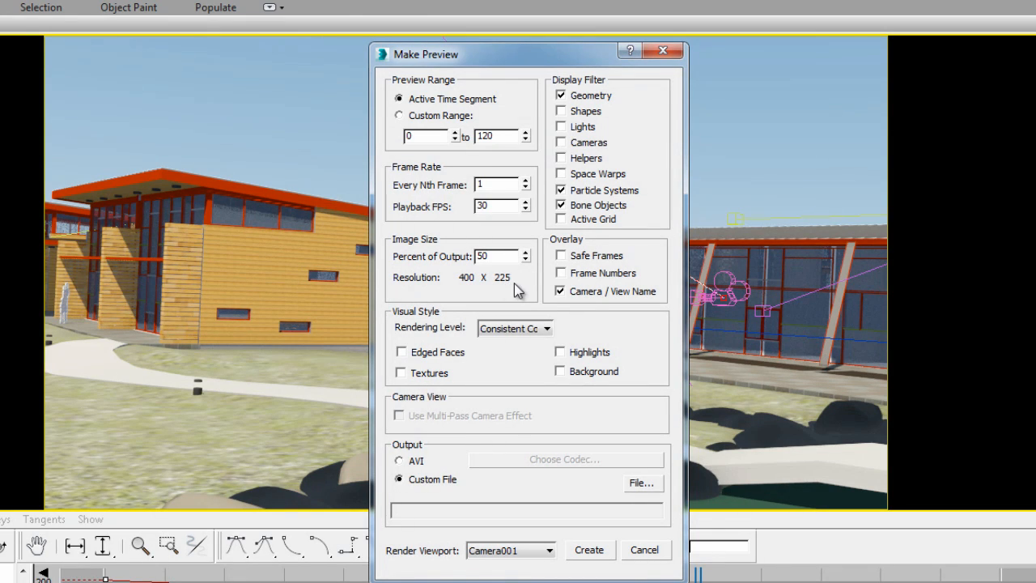
left_click(541, 327)
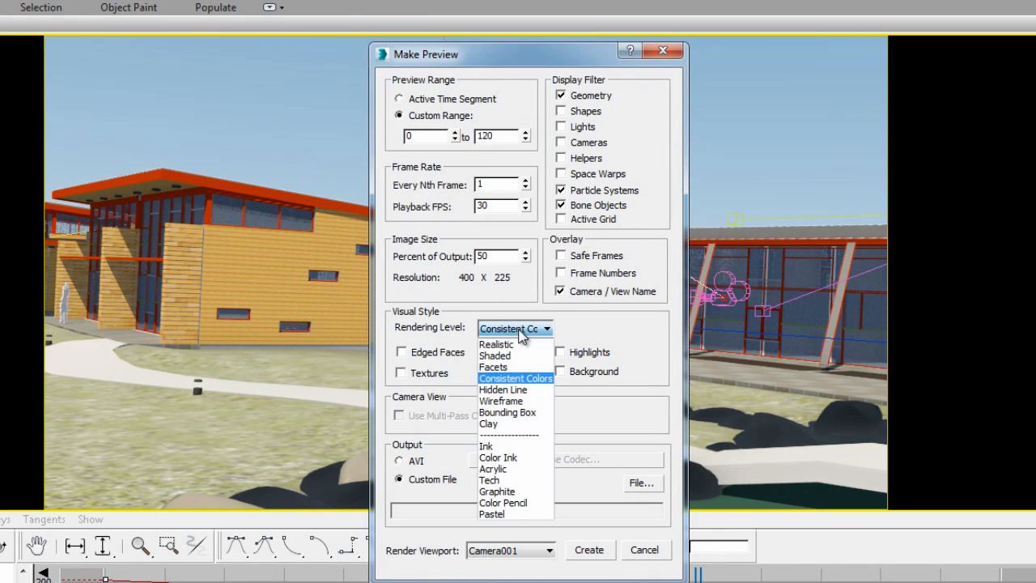
mouse_move(501, 401)
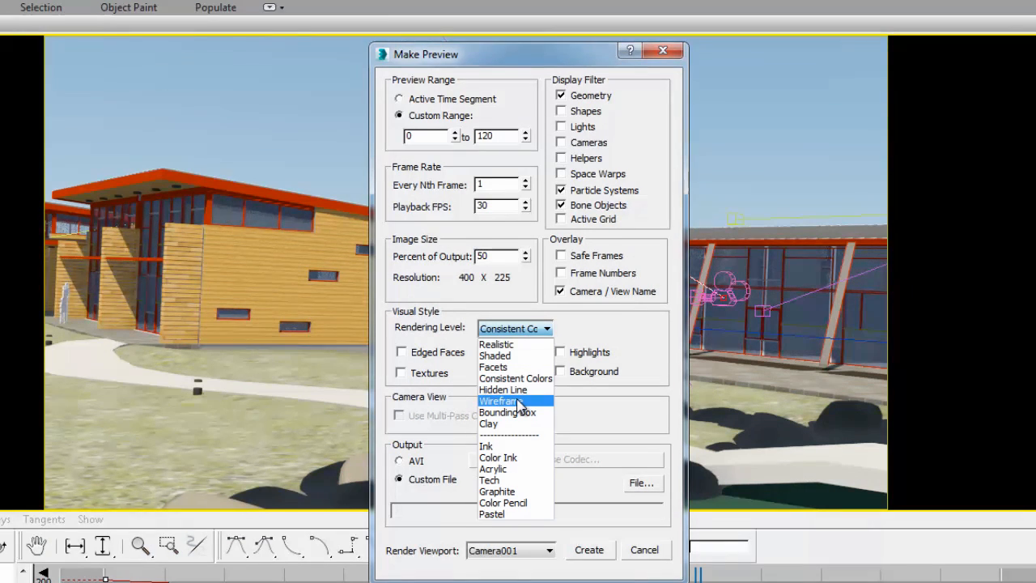
left_click(502, 390)
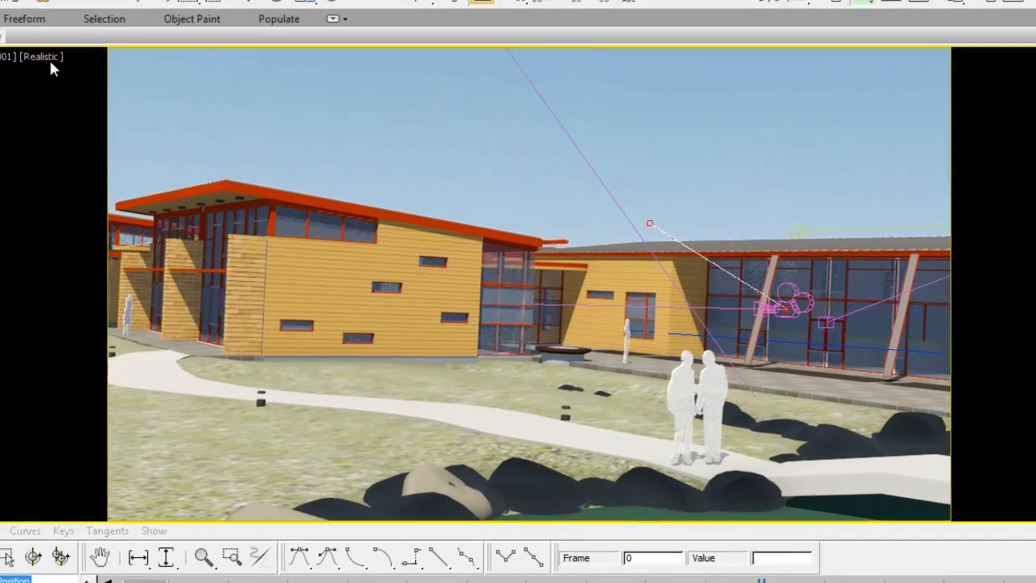
- Shade the Camera001 viewport as Hidden Line, then as Consistent Colors
left_click(38, 58)
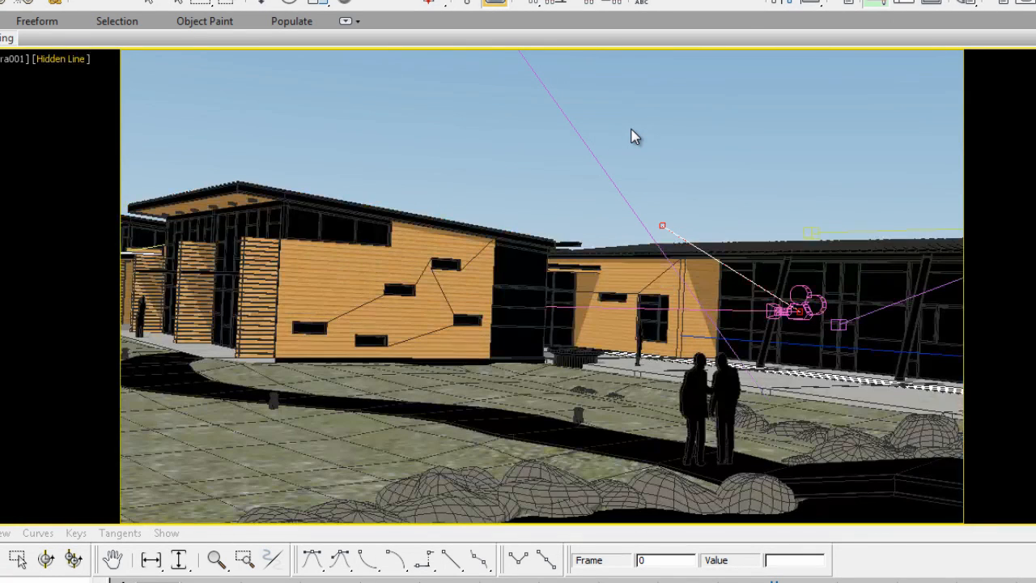
left_click(58, 59)
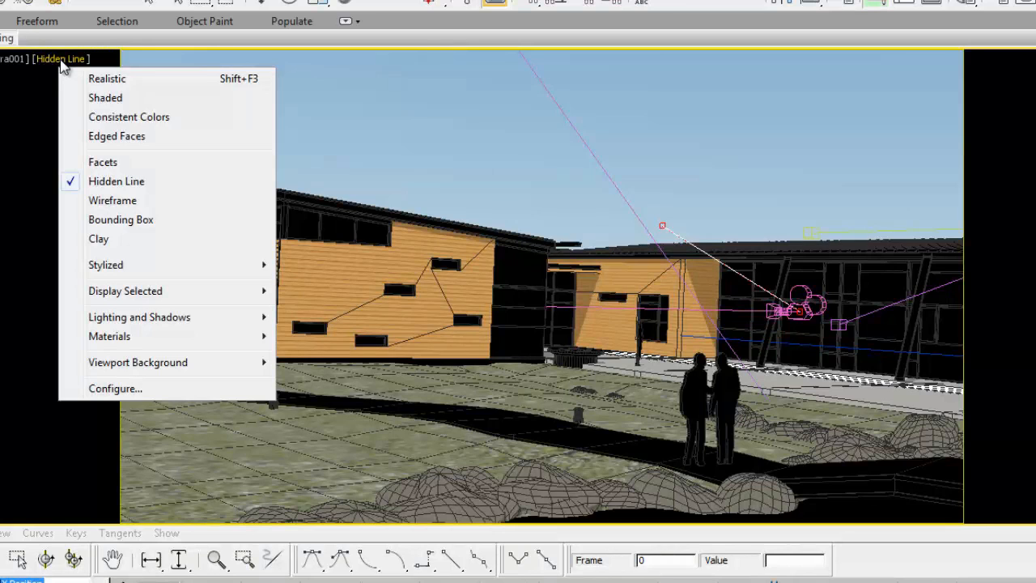
mouse_move(144, 126)
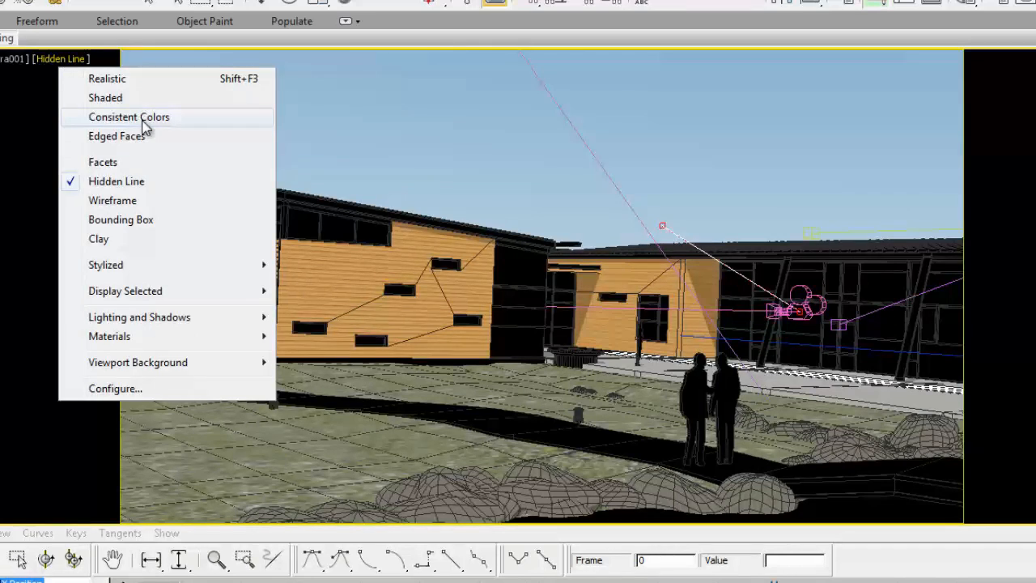
left_click(128, 116)
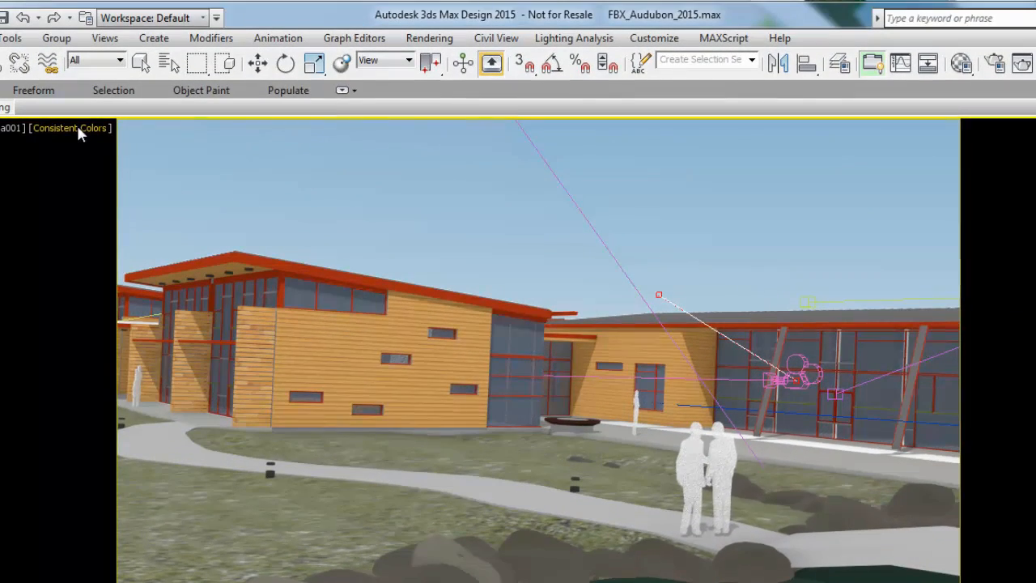
left_click(8, 37)
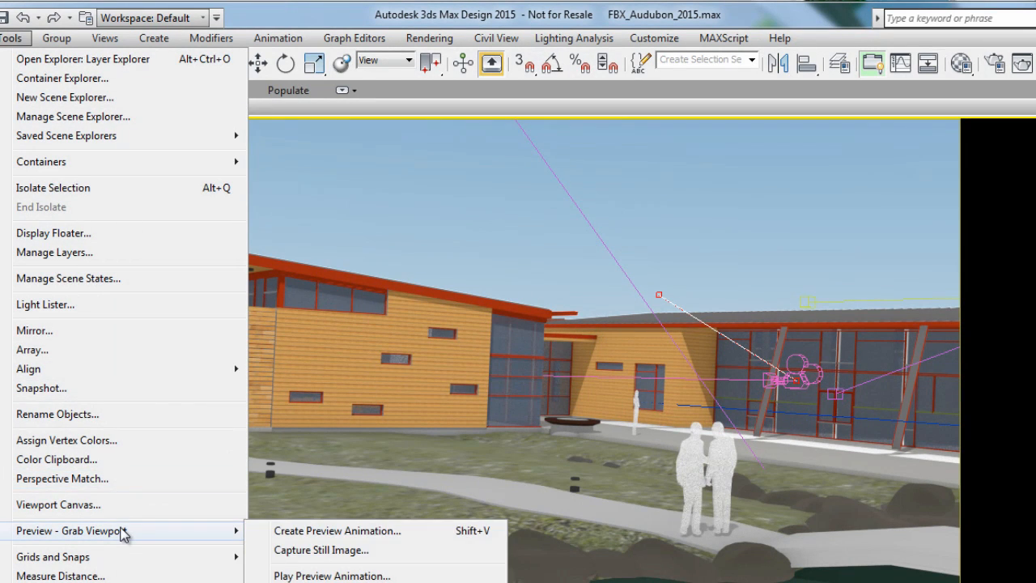
- Set the preview animation to frames 0–120, Consistent Colors rendering, output to a custom file
left_click(340, 531)
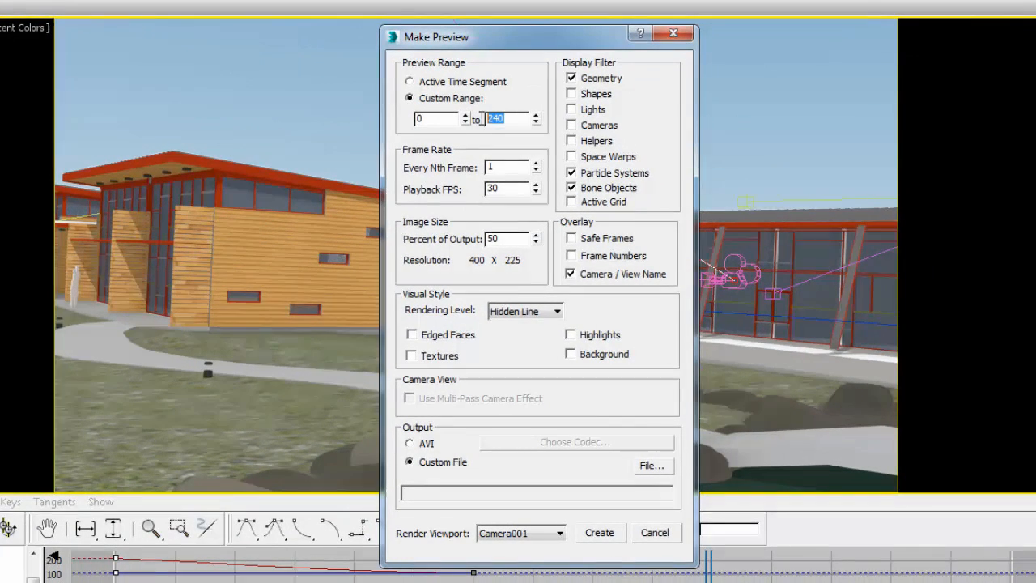
type("120")
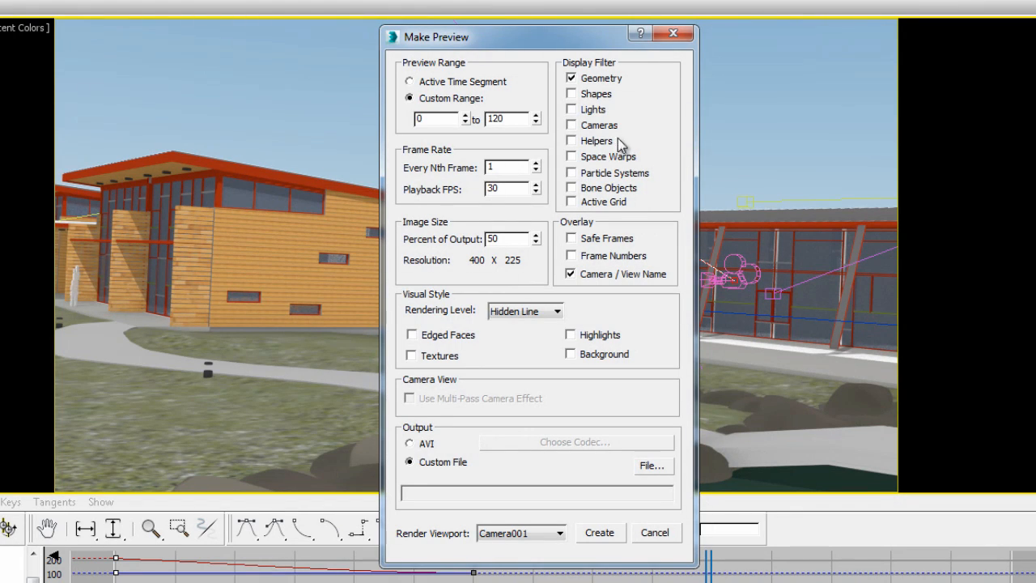
mouse_move(615, 208)
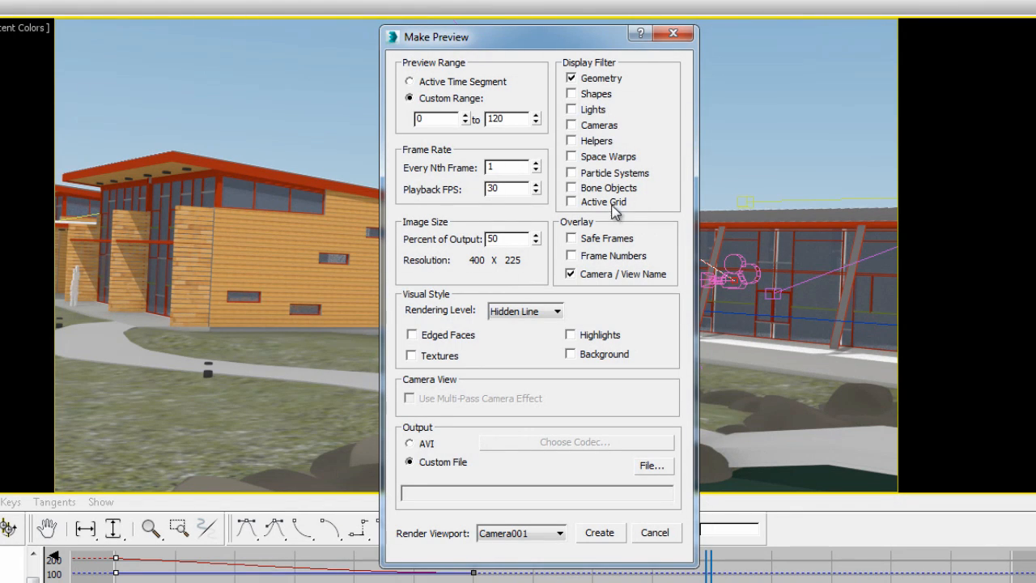
mouse_move(502, 204)
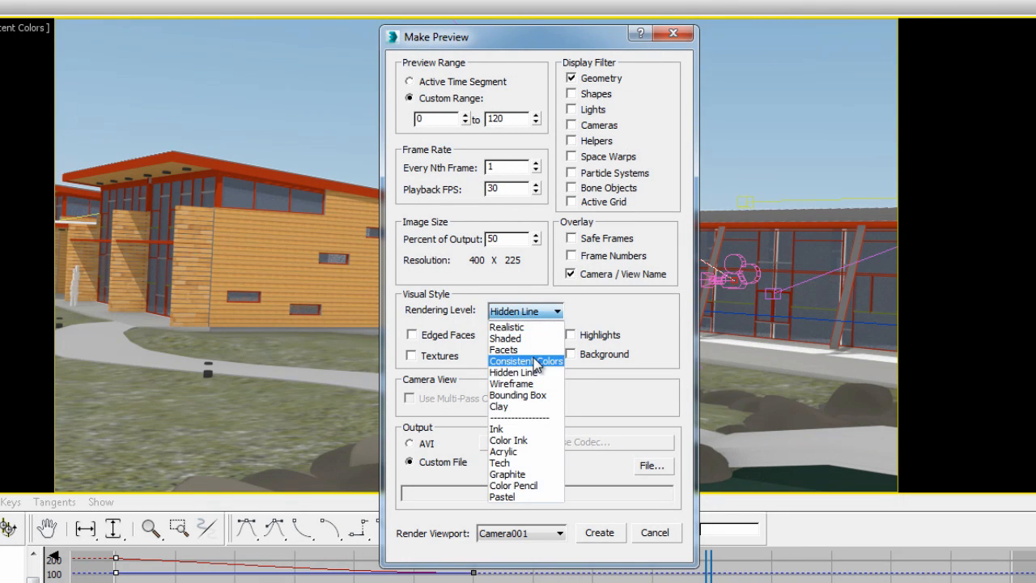
left_click(525, 361)
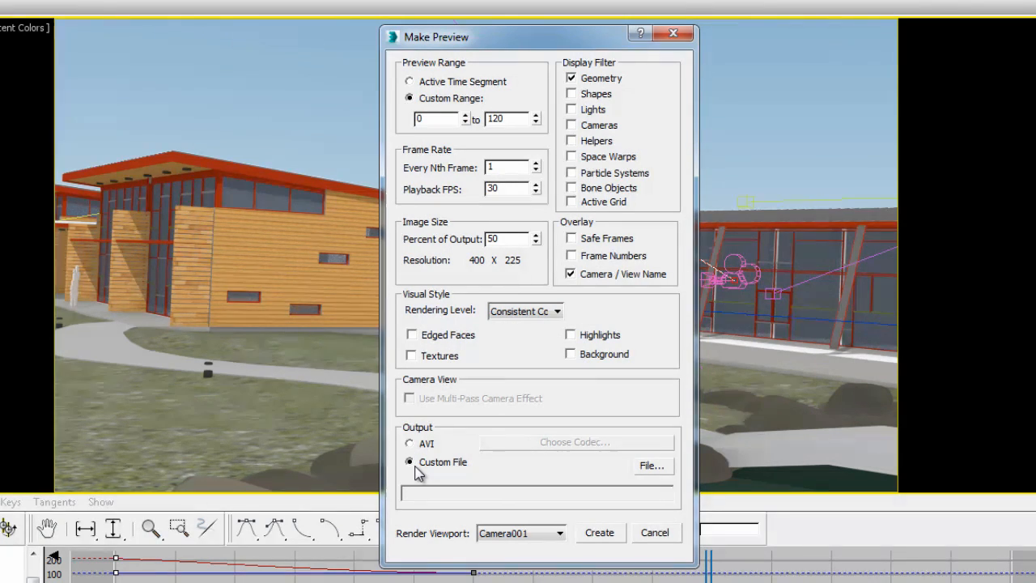
mouse_move(652, 476)
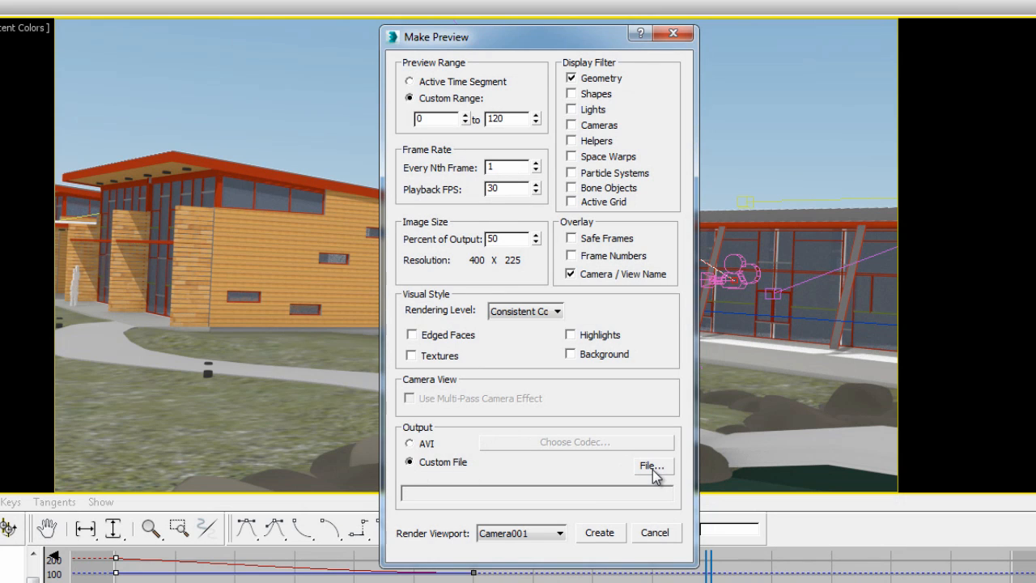
left_click(650, 464)
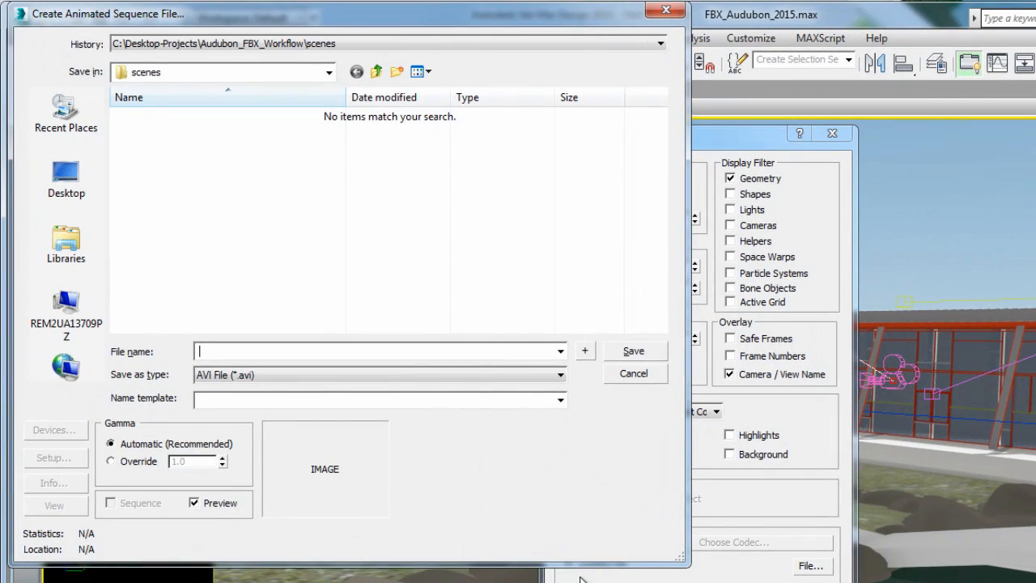
- Name the preview CameraRoll-Test01 as a MOV QuickTime file in the previews folder
left_click(558, 375)
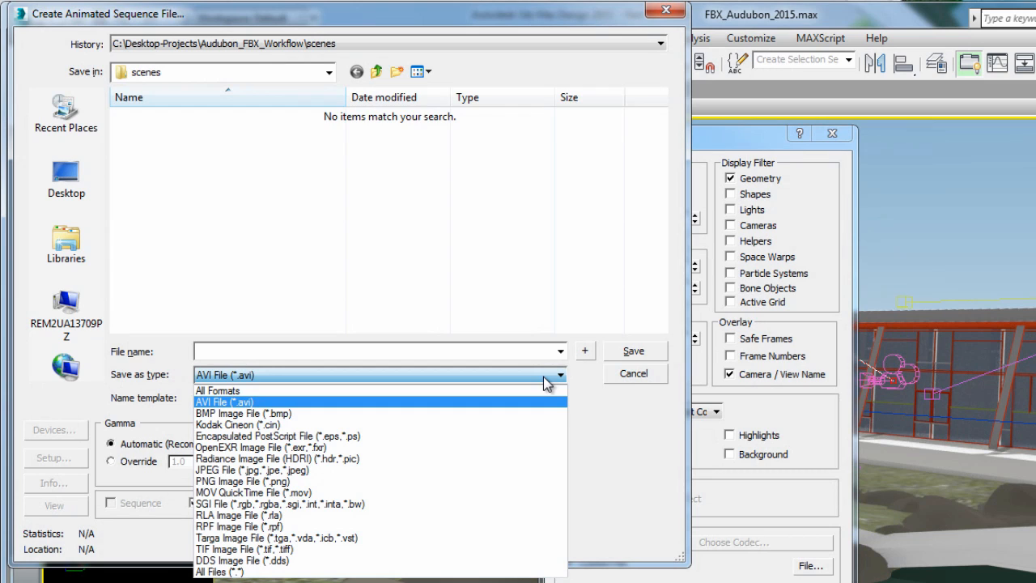
left_click(252, 492)
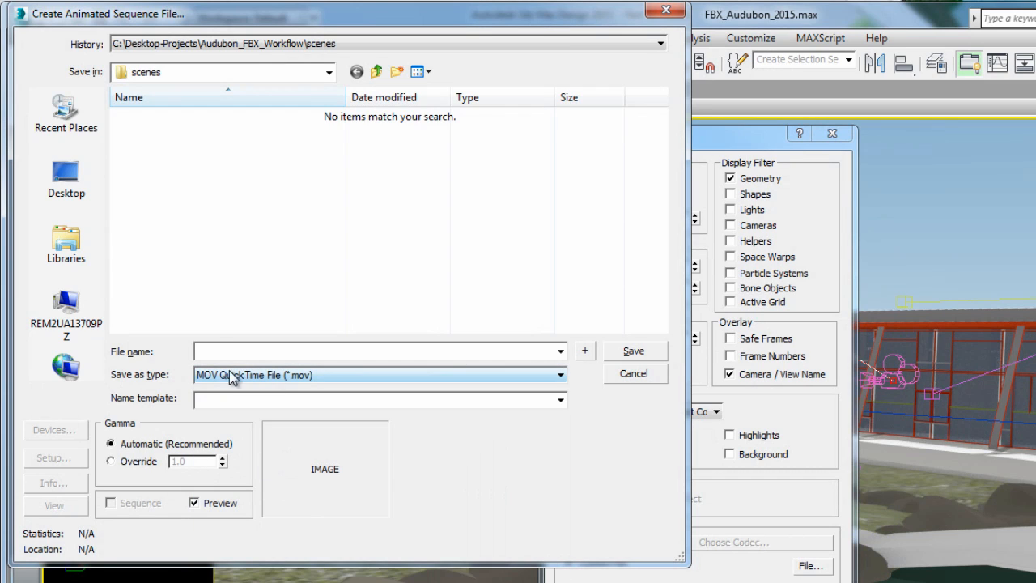
left_click(375, 349)
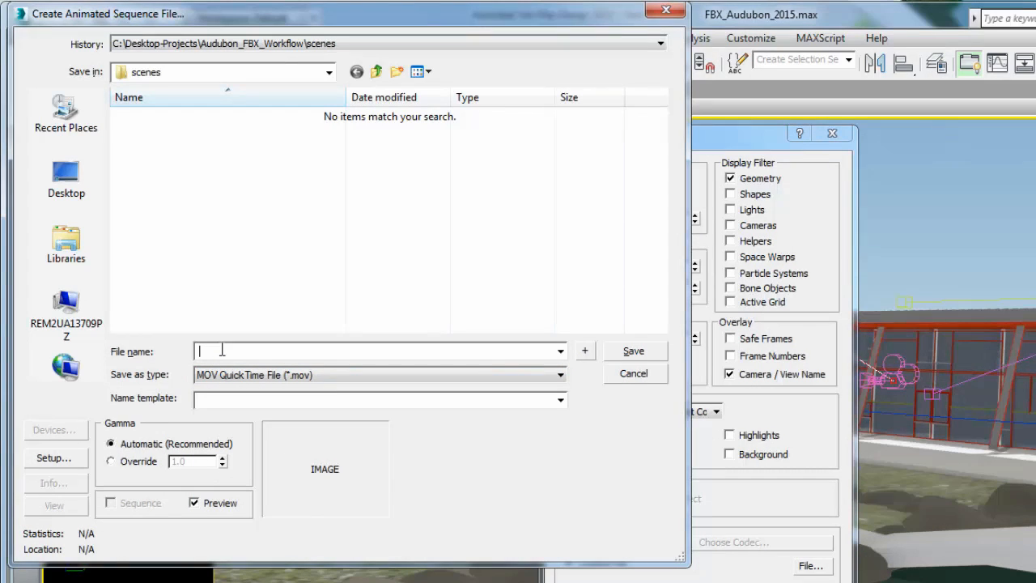
type("CameraRoll")
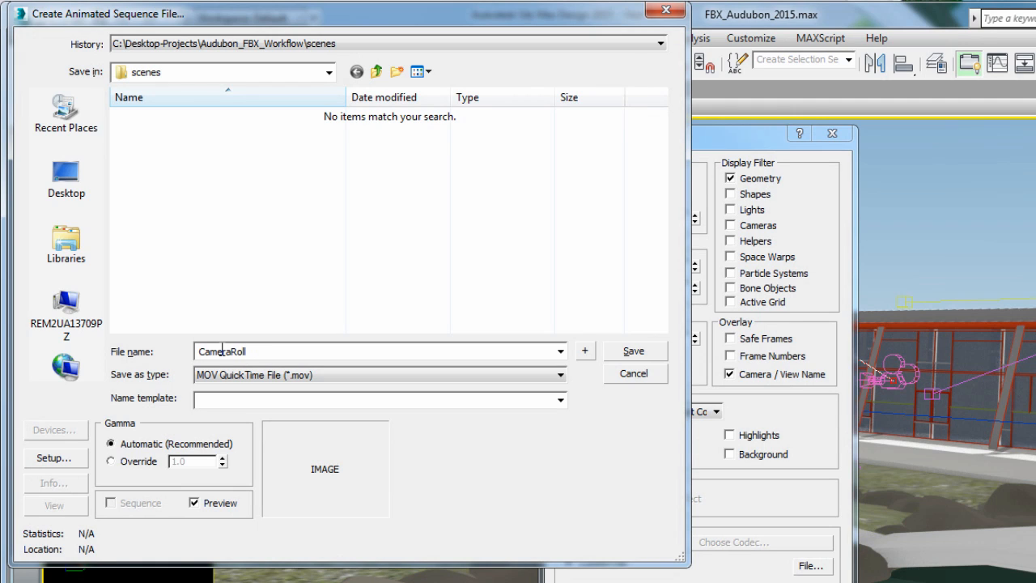
type("-Test01")
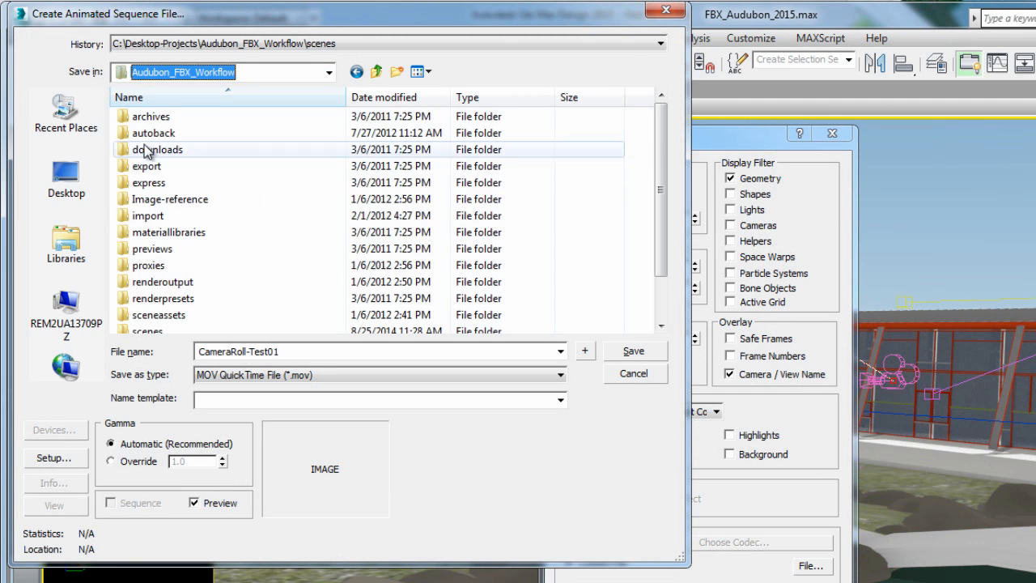
double_click(153, 249)
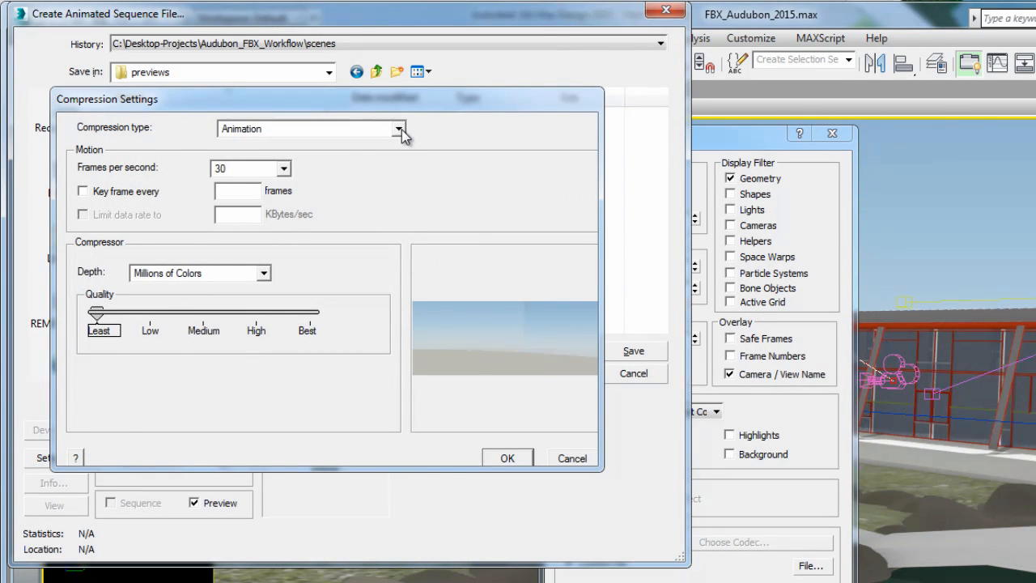
- Choose a QuickTime compression type and render the fly-through preview movie
left_click(401, 130)
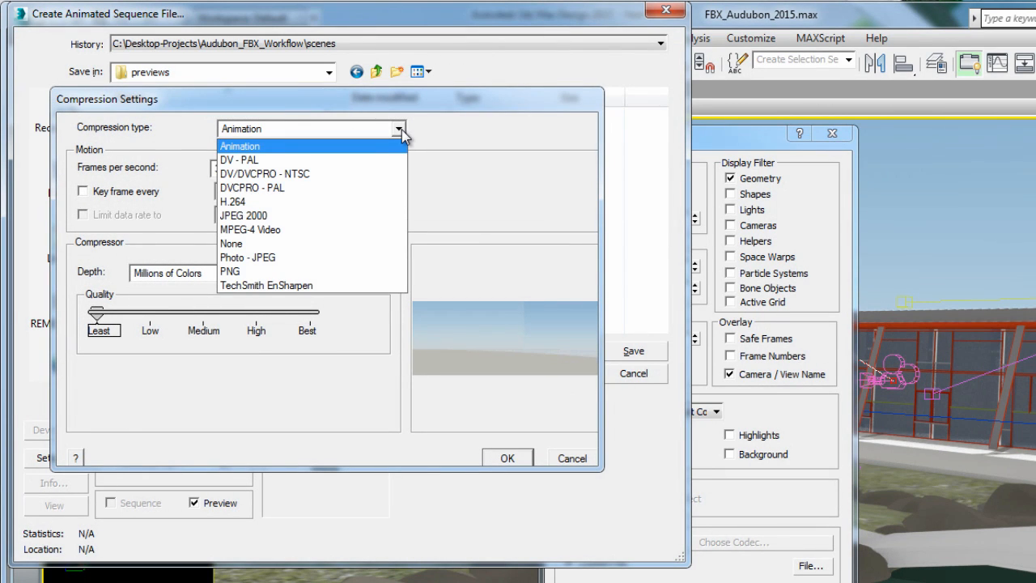
left_click(233, 200)
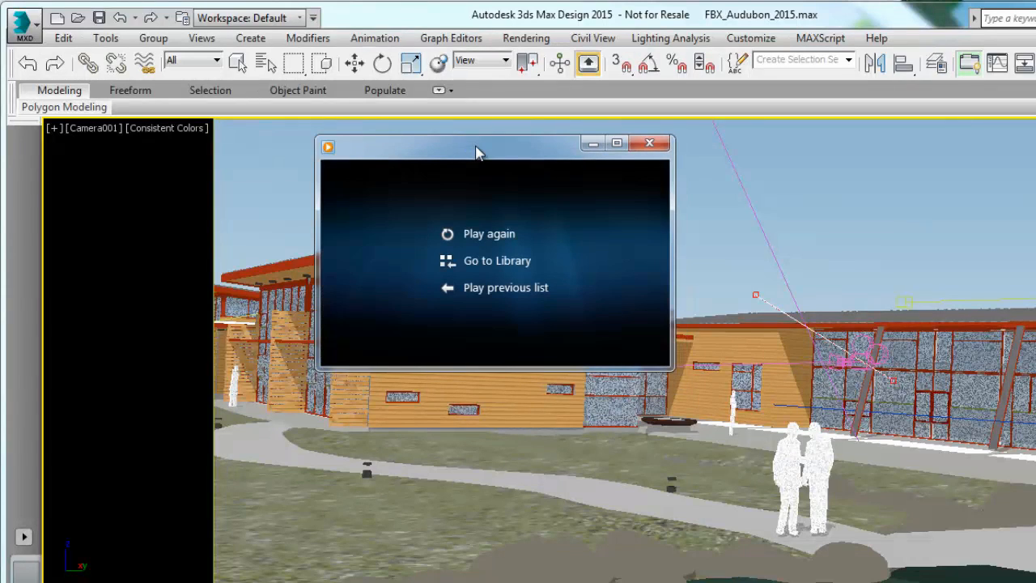
mouse_move(482, 212)
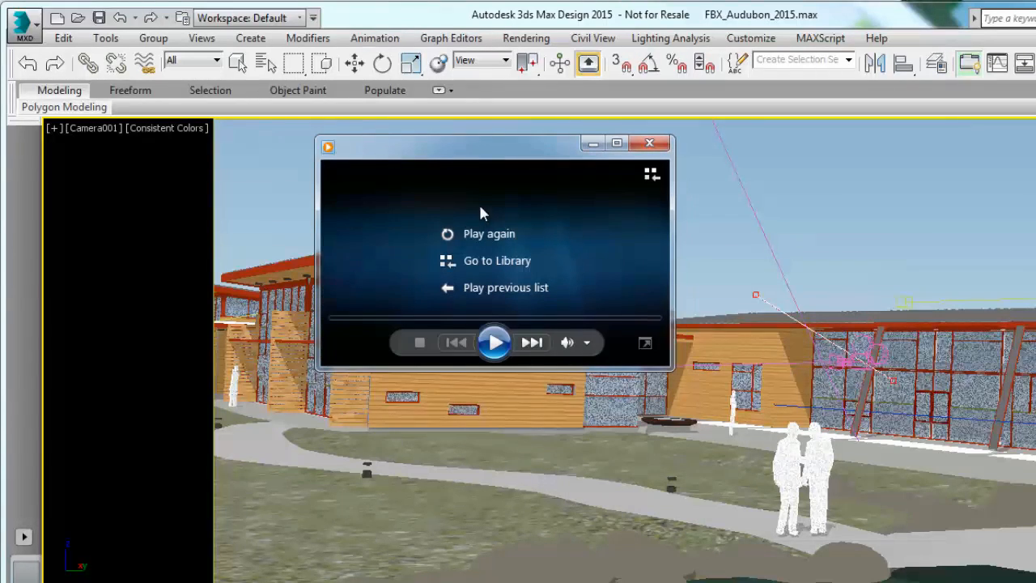
mouse_move(489, 233)
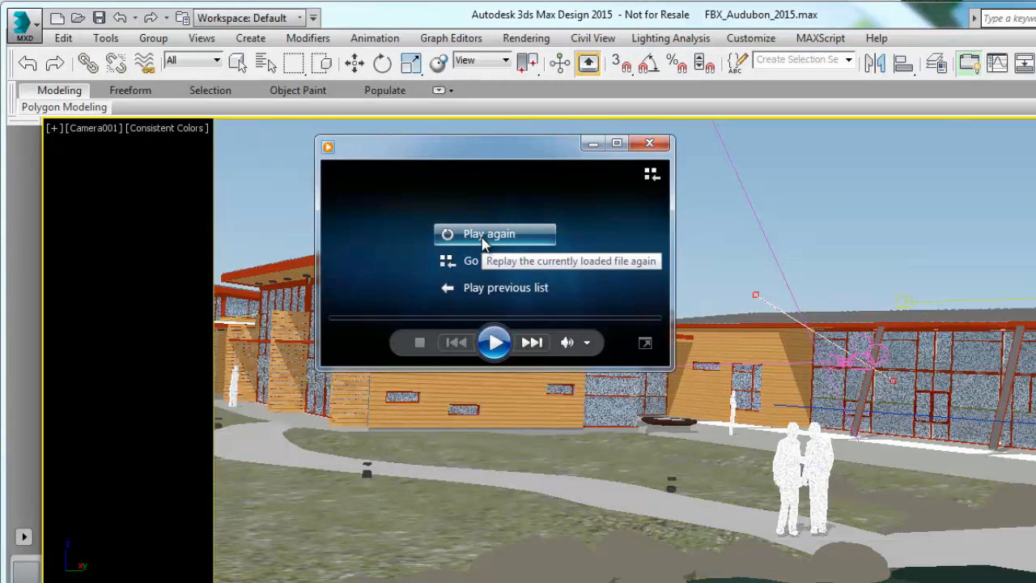
- Replay the CameraRoll-Test01 movie in Windows Media Player
left_click(489, 233)
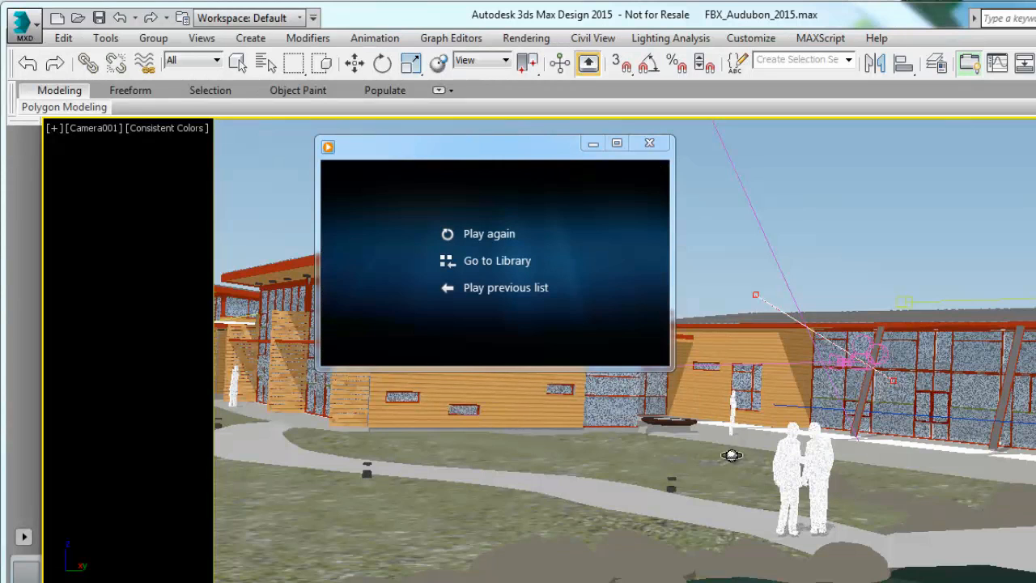
left_click(488, 233)
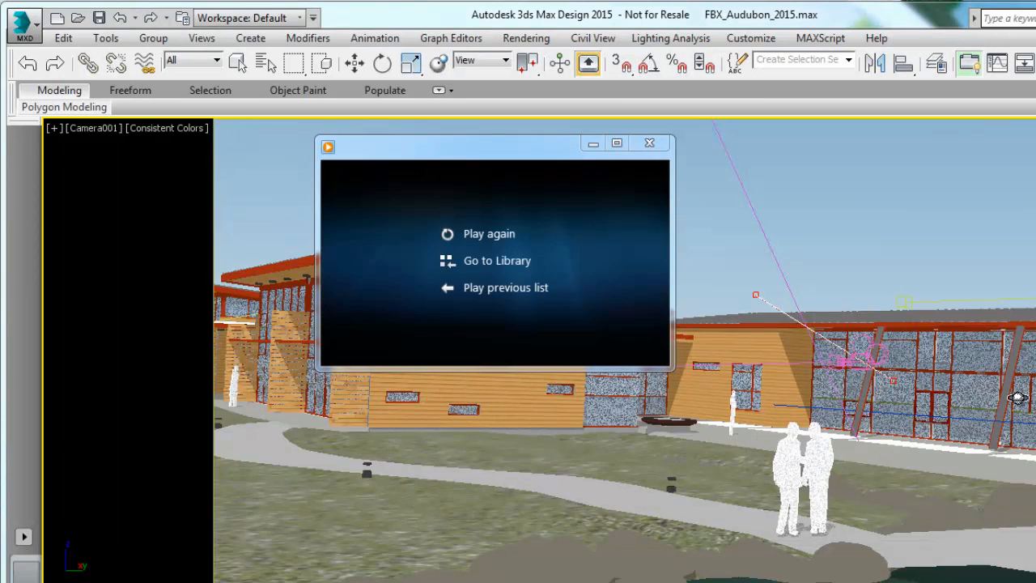
left_click(488, 233)
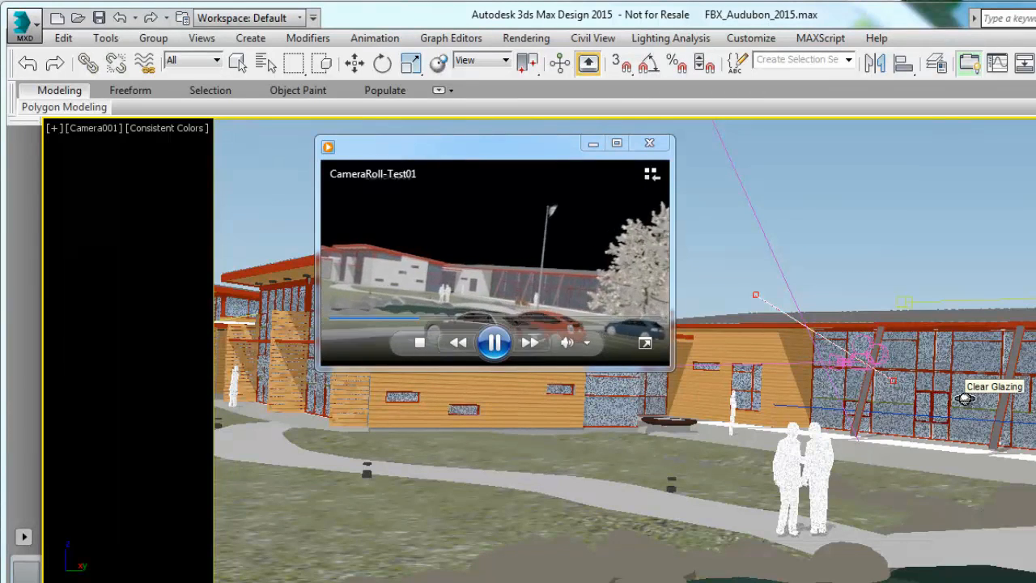